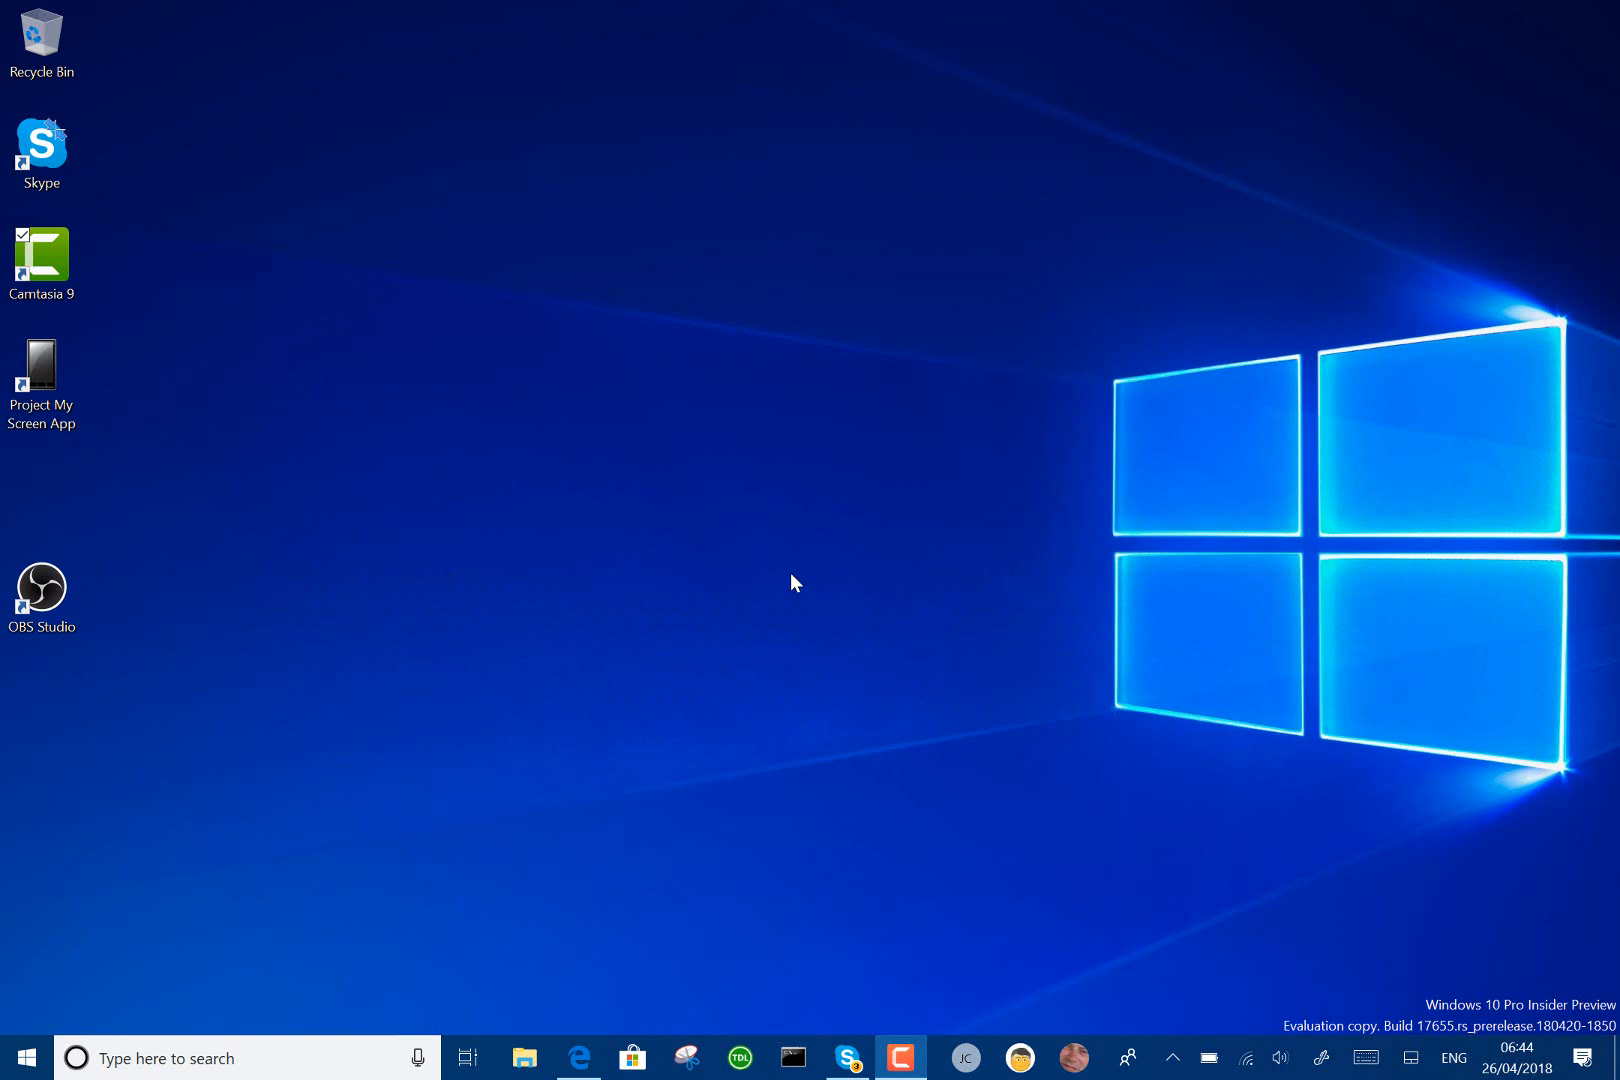
pyautogui.moveTo(662, 692)
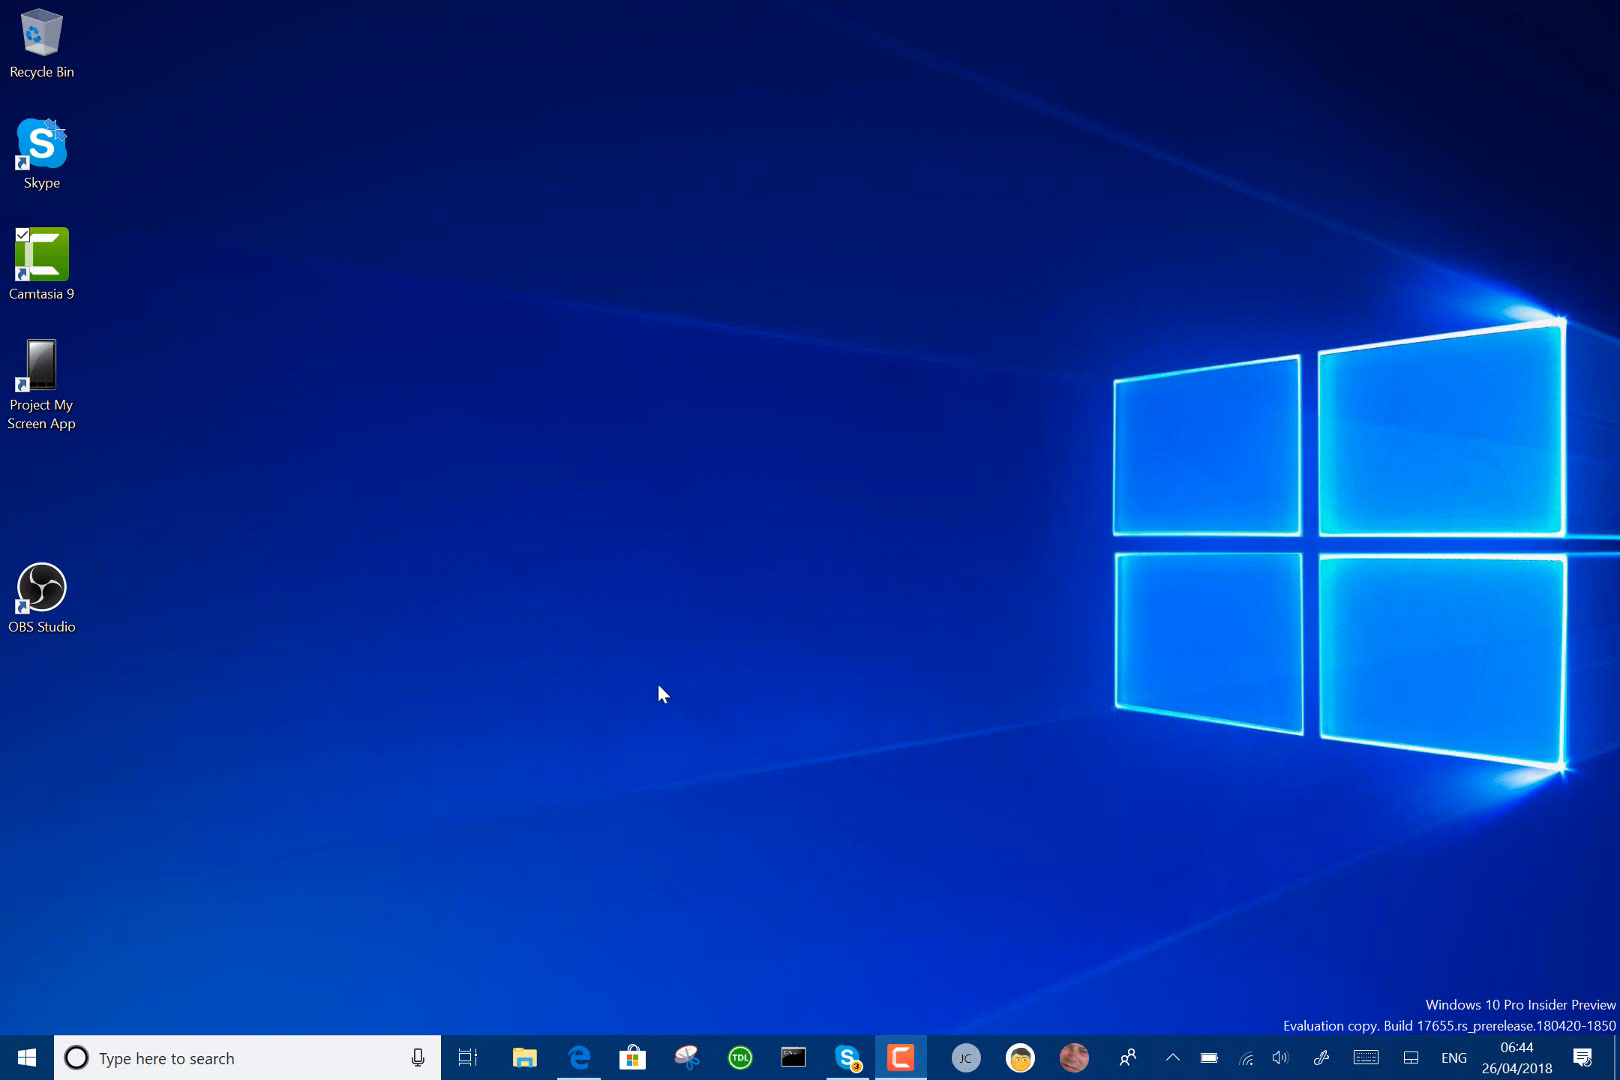
pyautogui.moveTo(576, 1026)
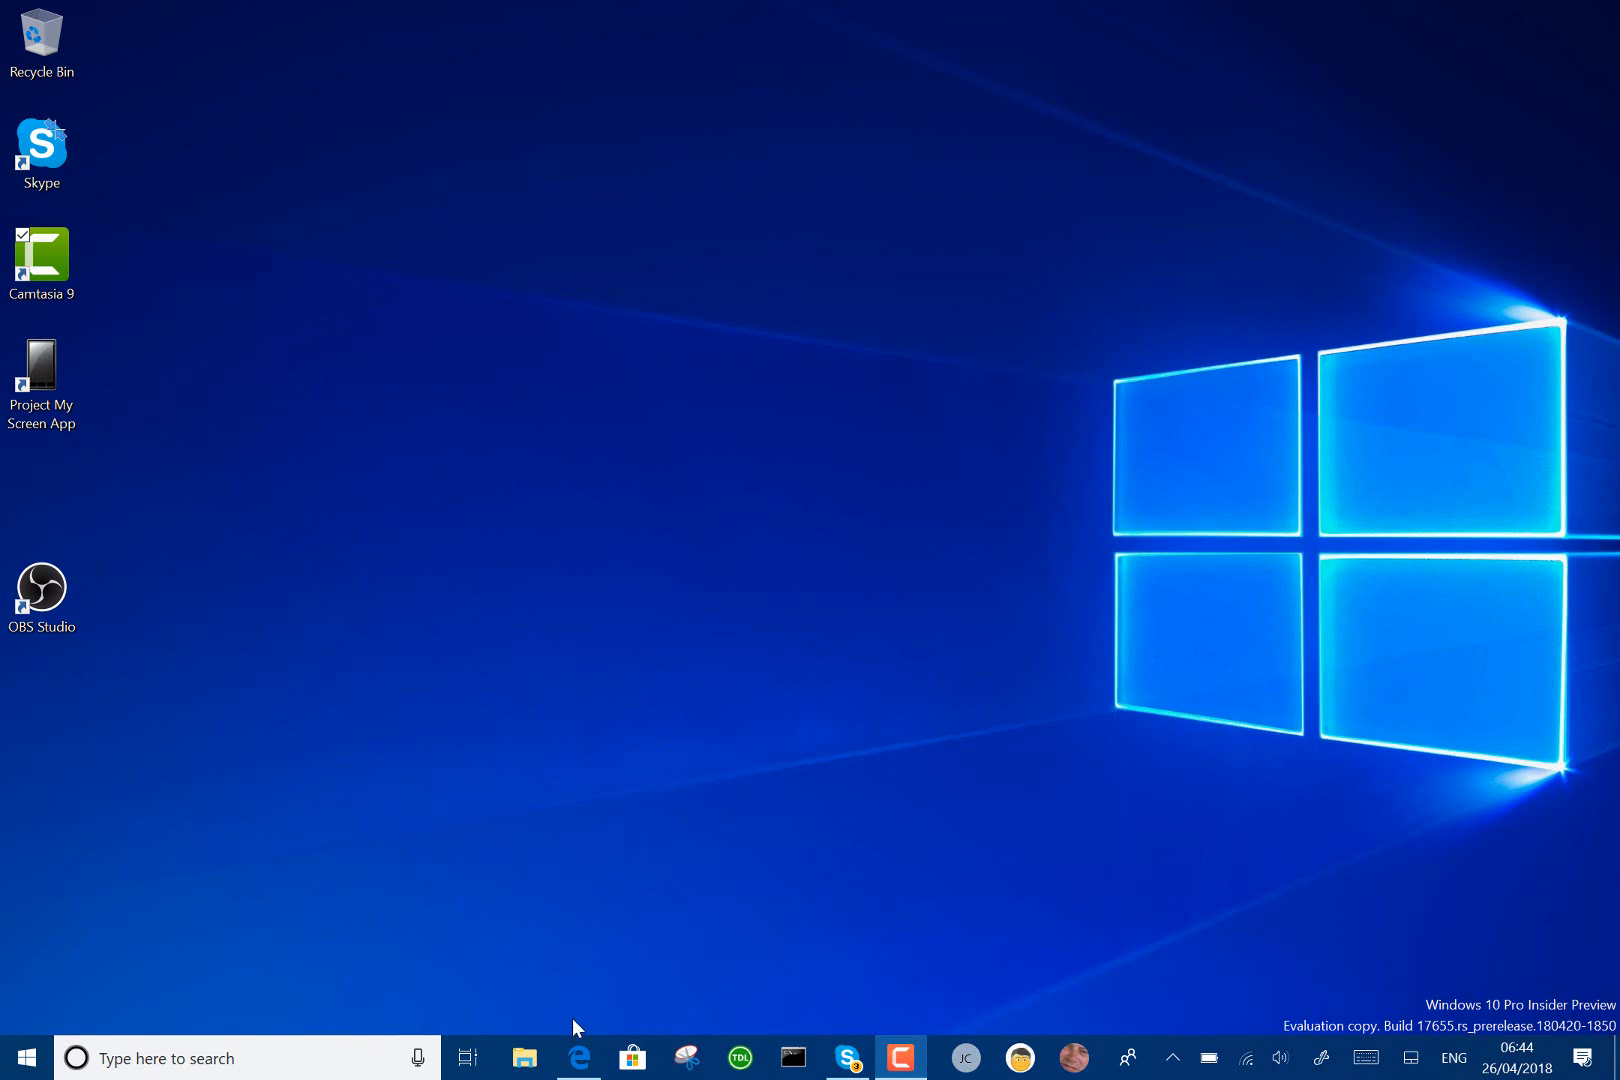
pyautogui.moveTo(578, 1058)
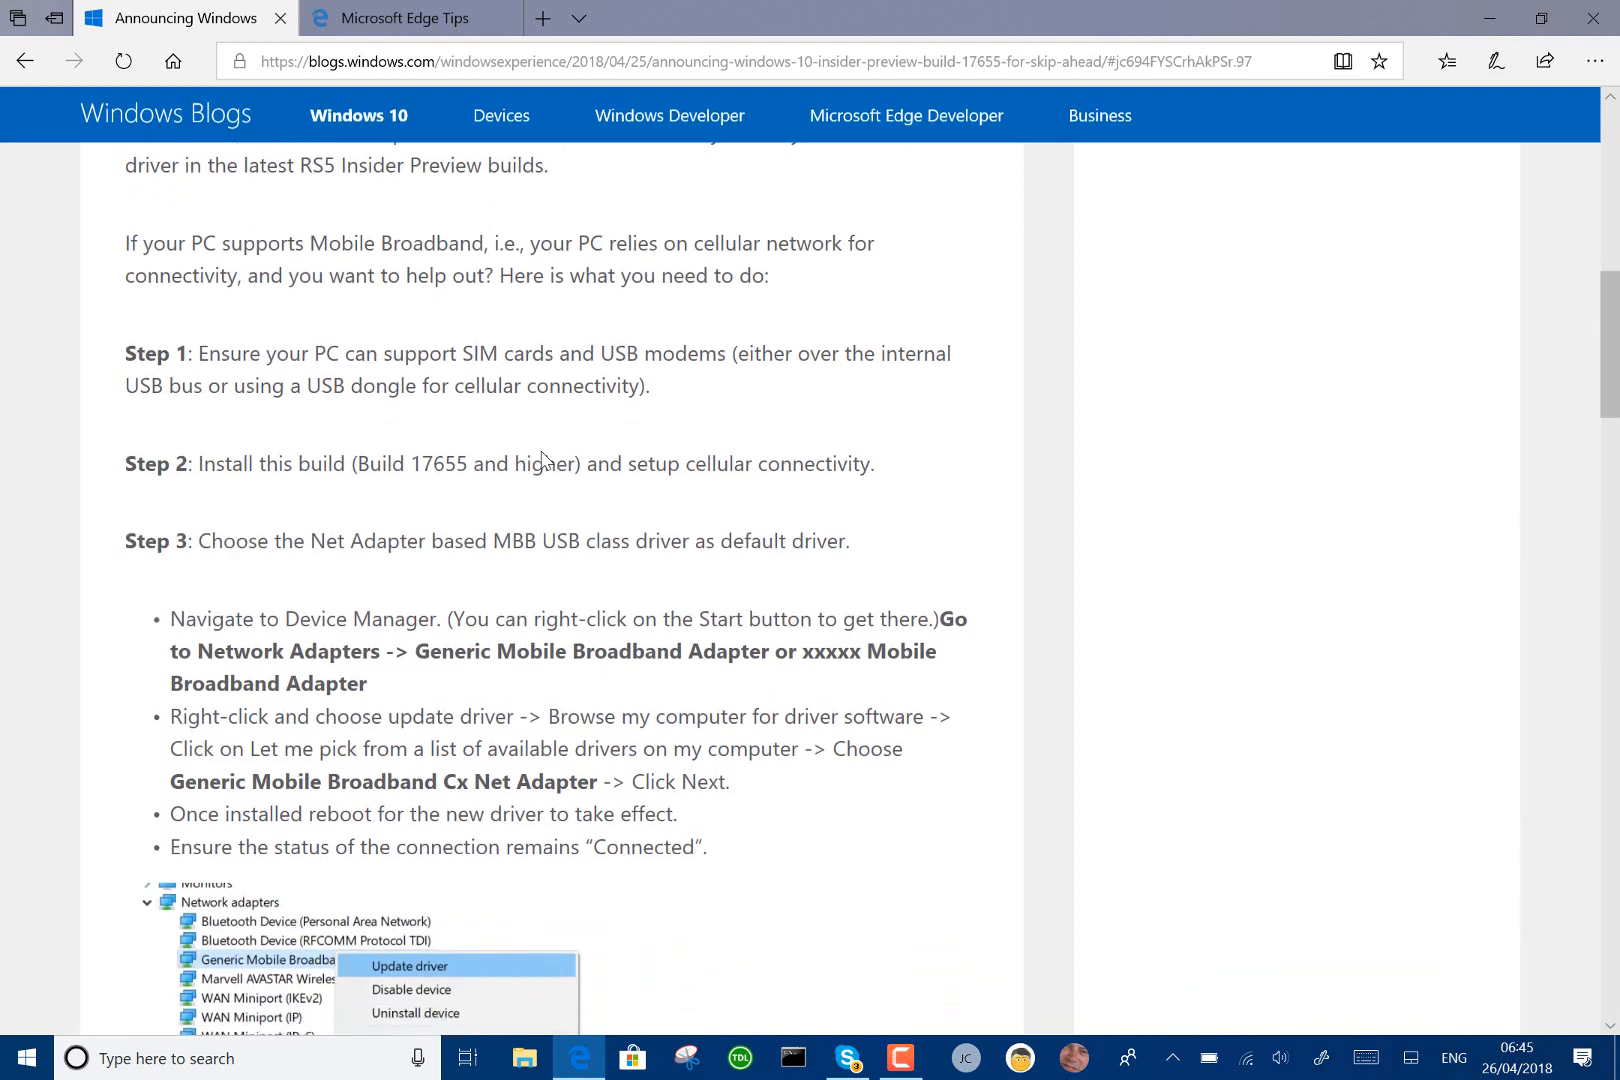
# Step: Read Step 3 of the Mobile Broadband guide and bring up the Start power-user menu listing Device Manager
pyautogui.scroll(-3)
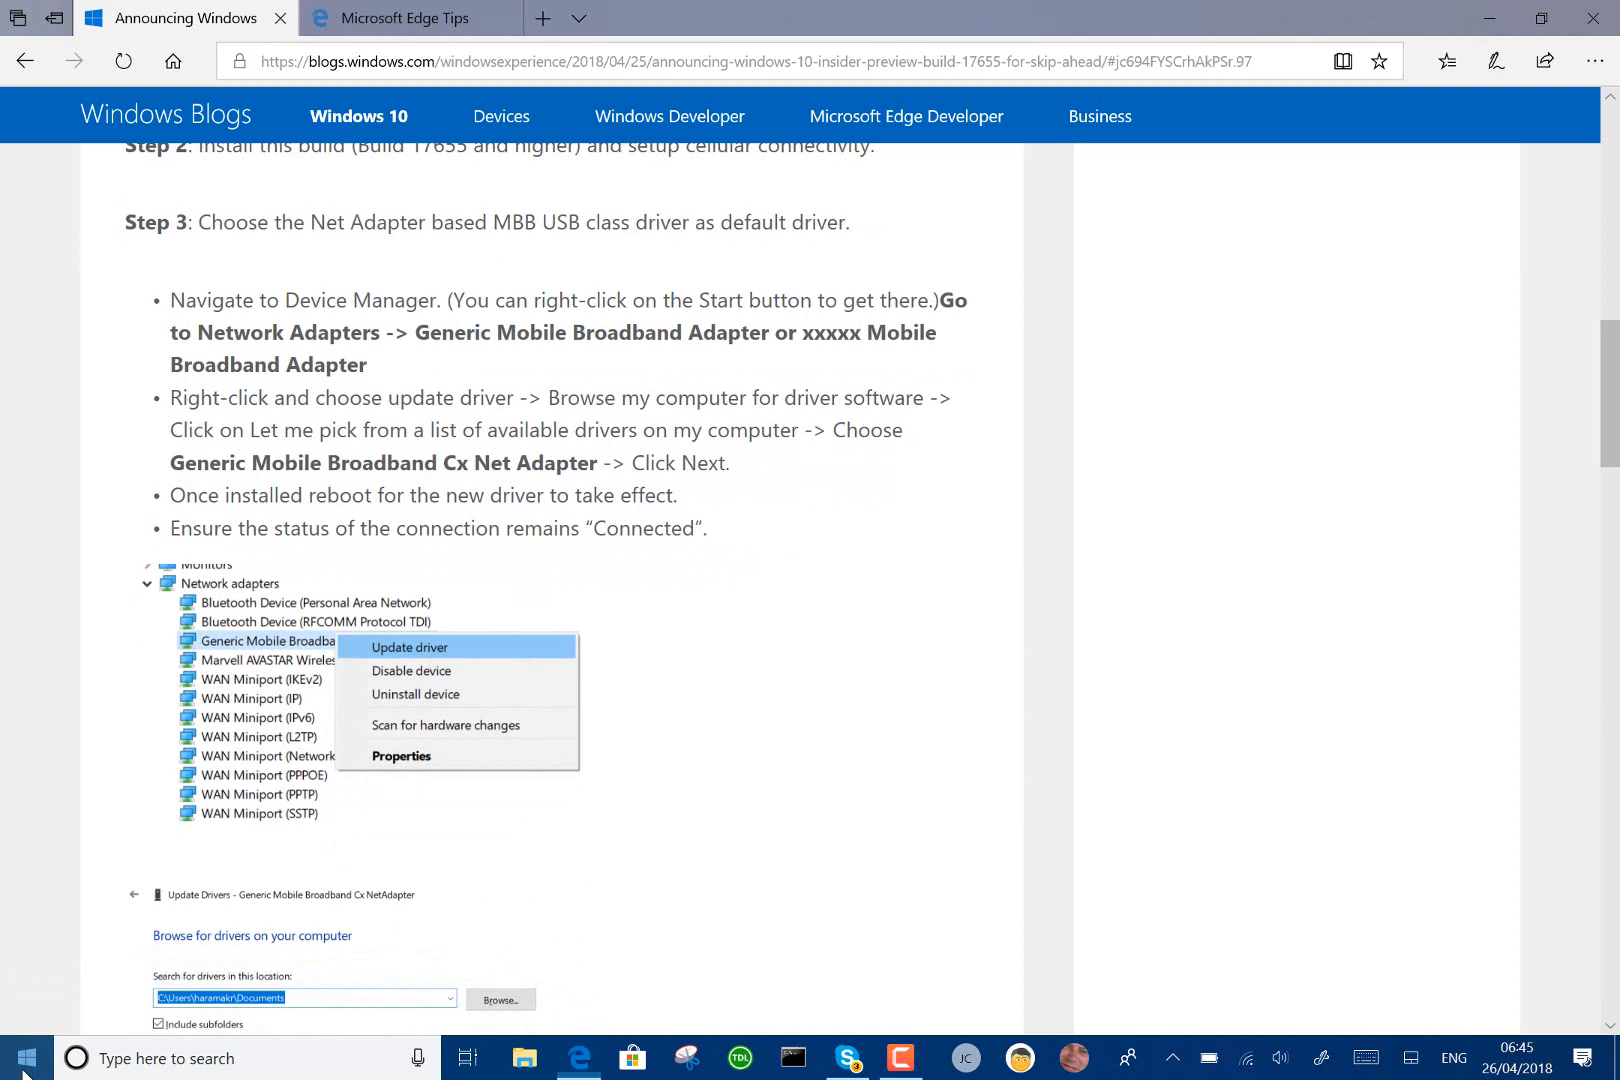
pyautogui.rightClick(22, 1058)
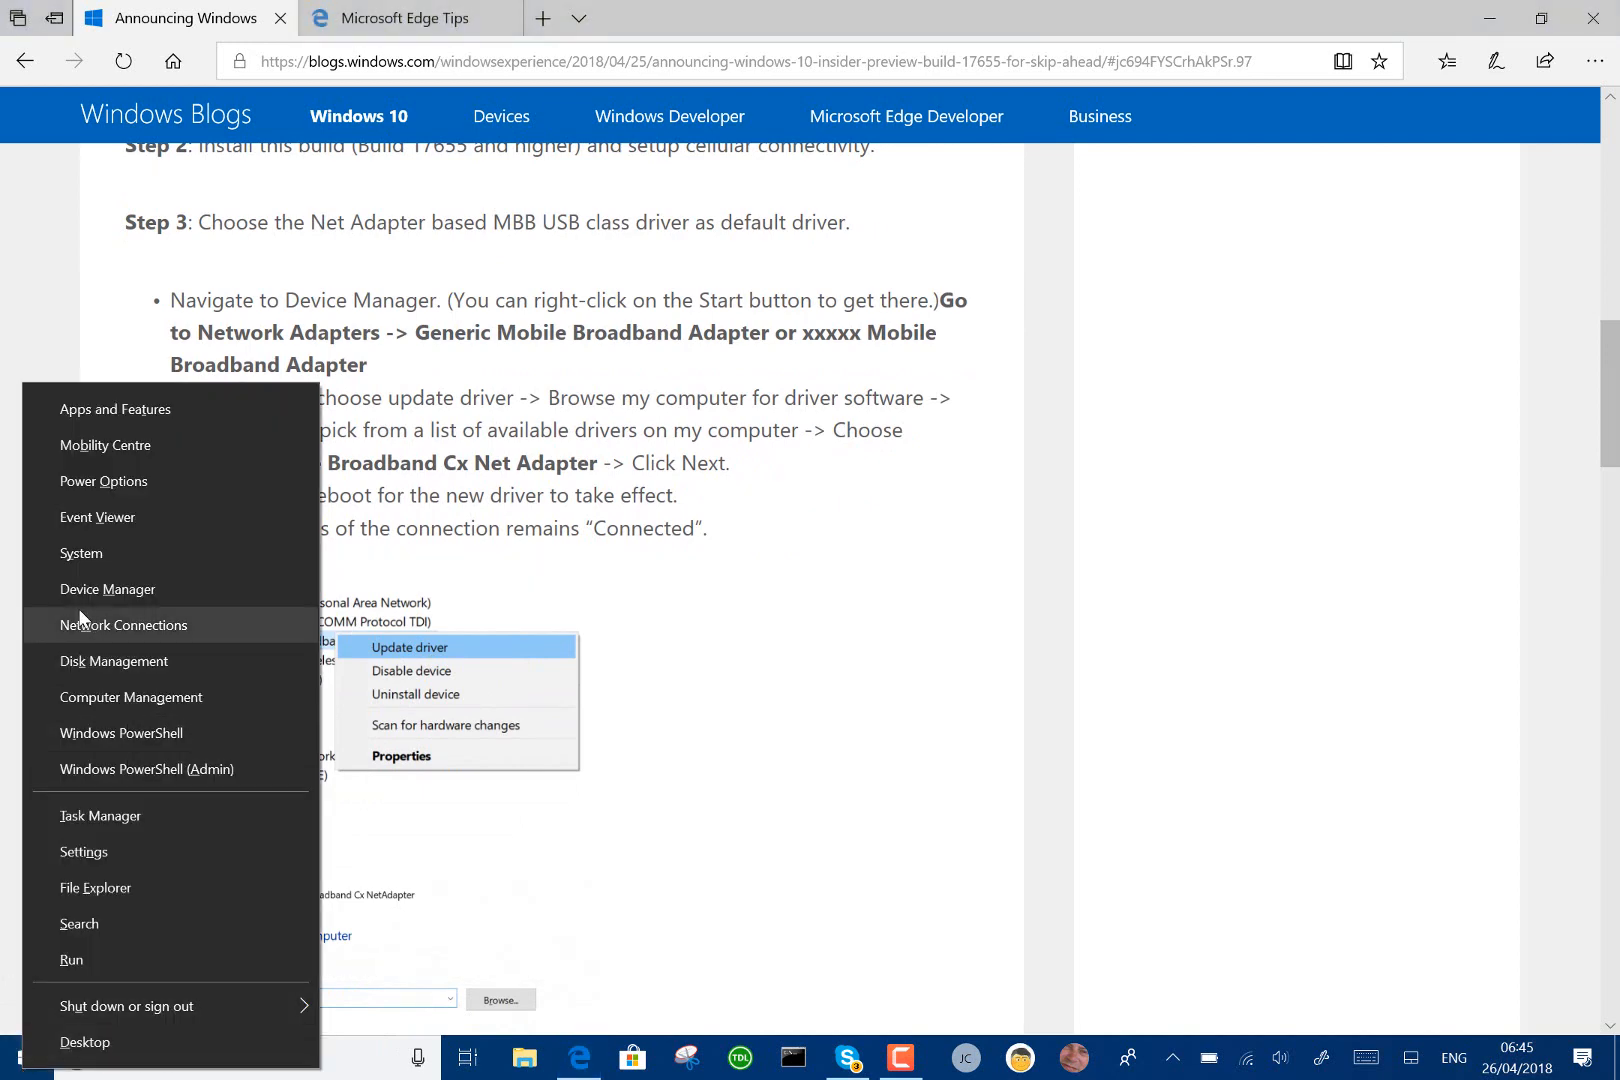
pyautogui.moveTo(780, 692)
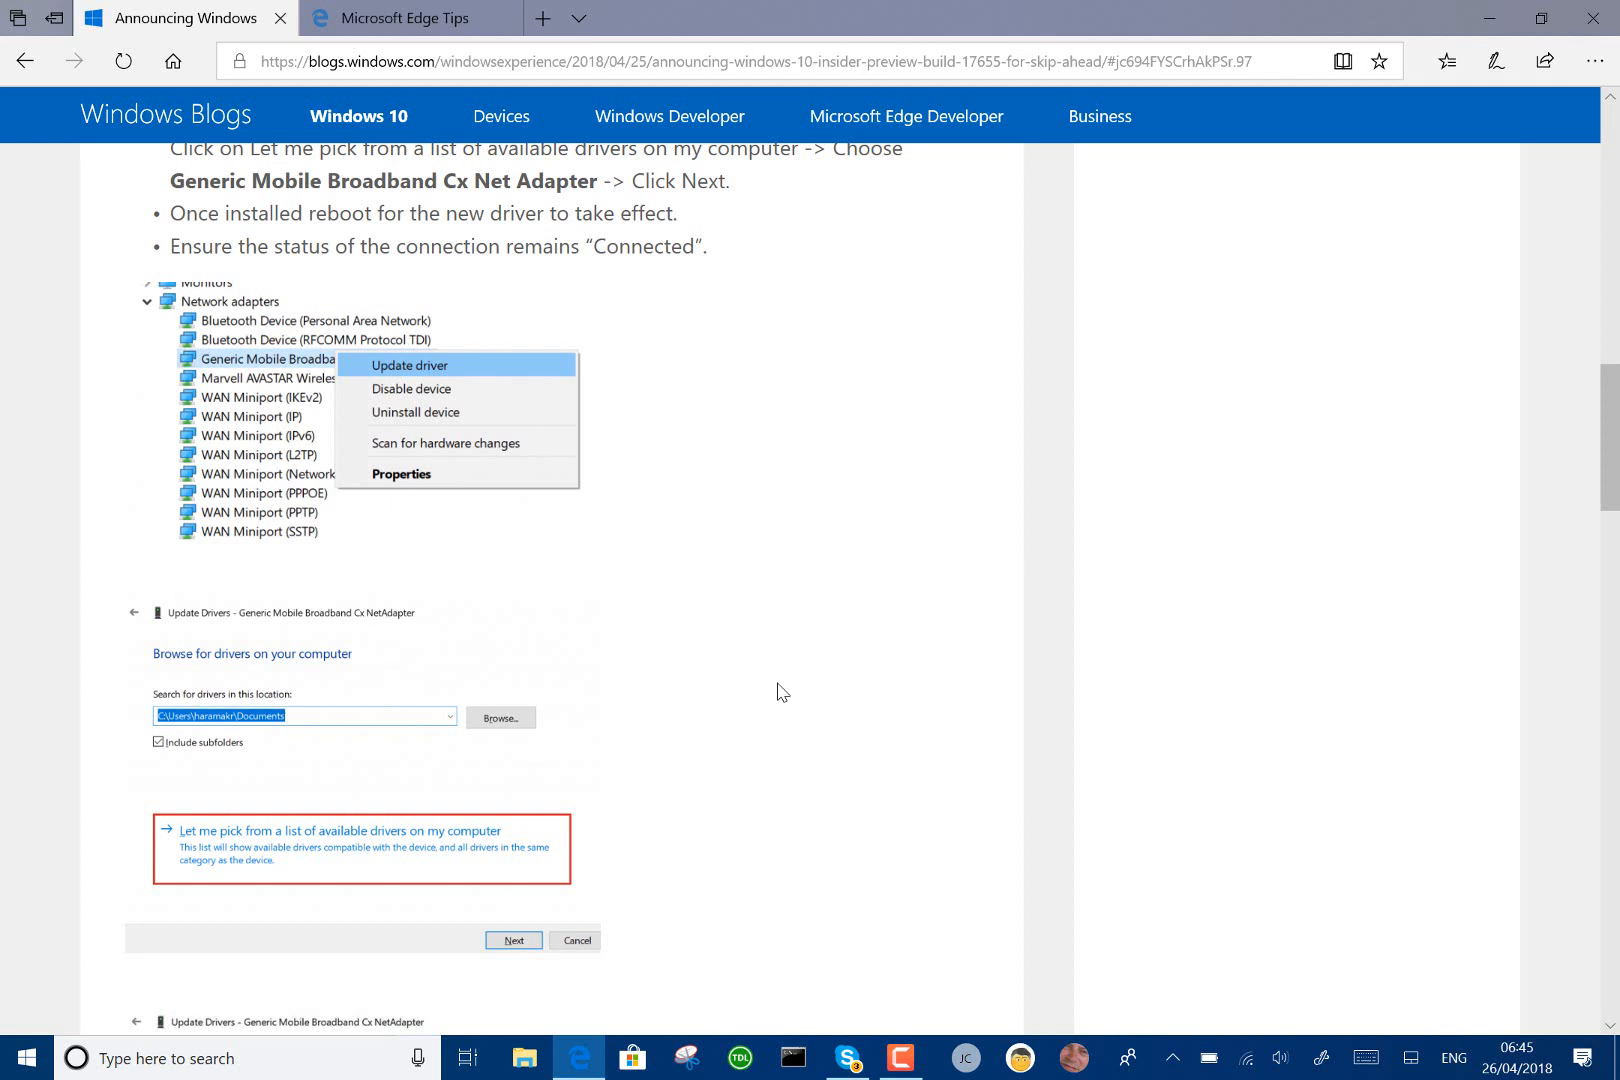
pyautogui.scroll(-3)
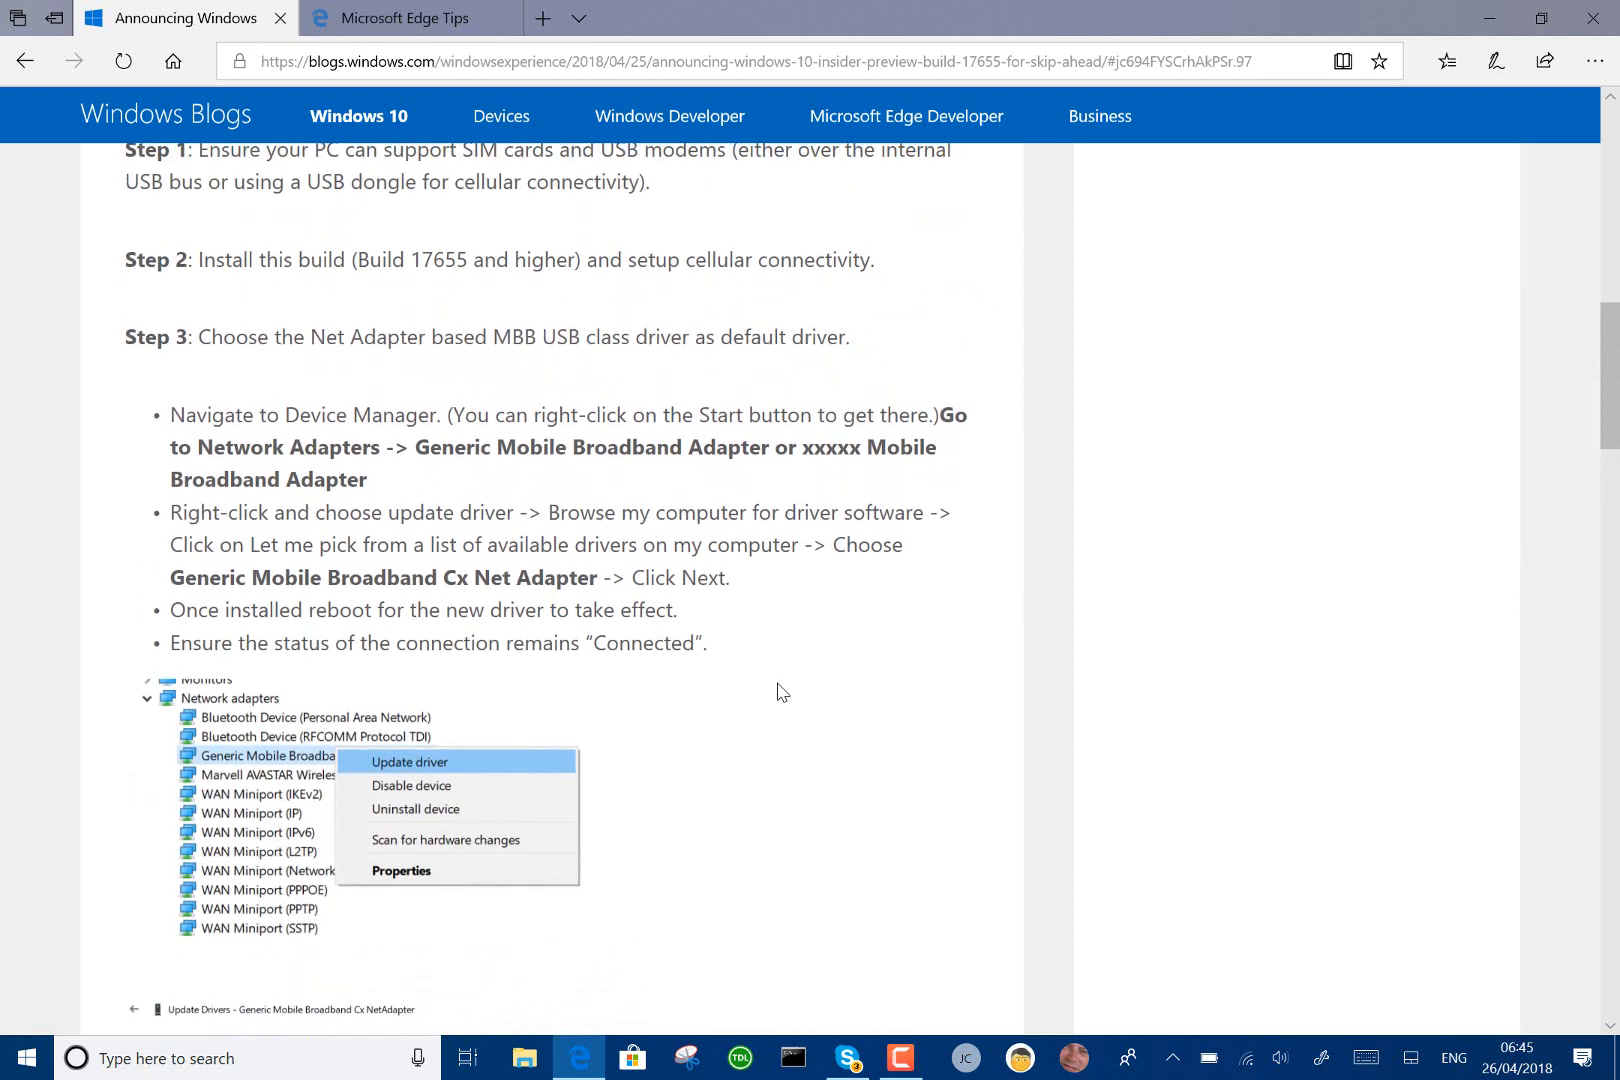
pyautogui.scroll(3)
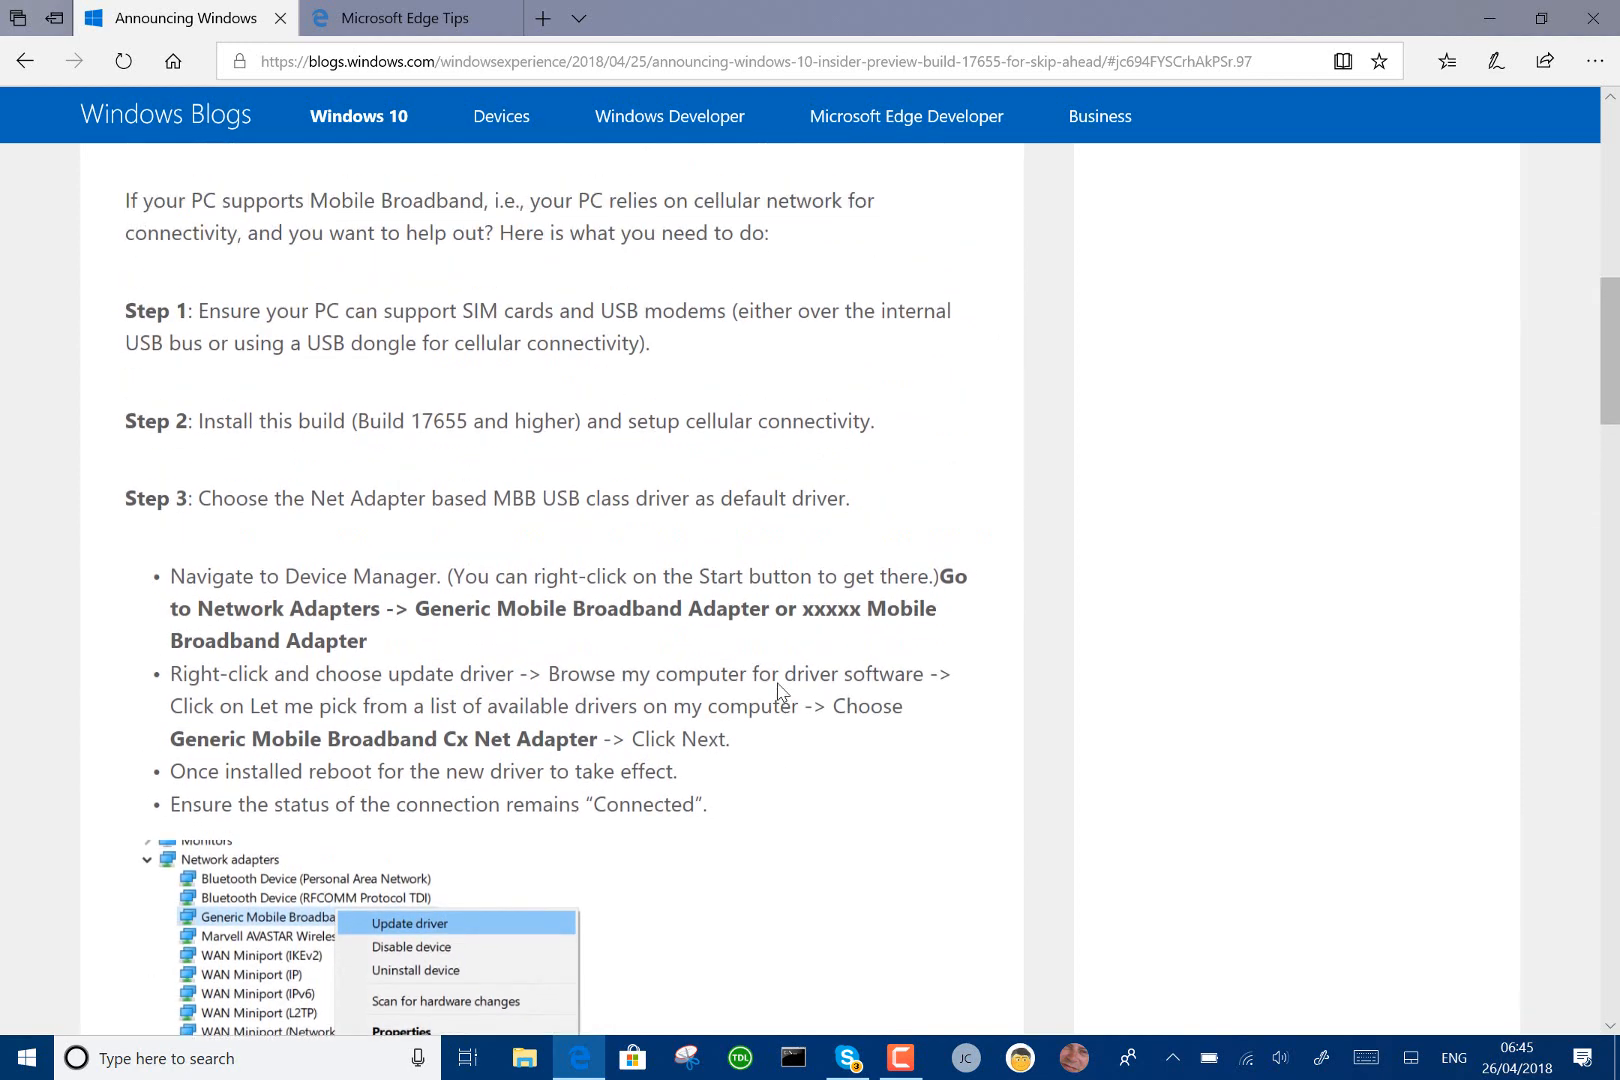
# Step: Scroll on through the driver screenshots to the note on reverting to the default driver
pyautogui.scroll(-3)
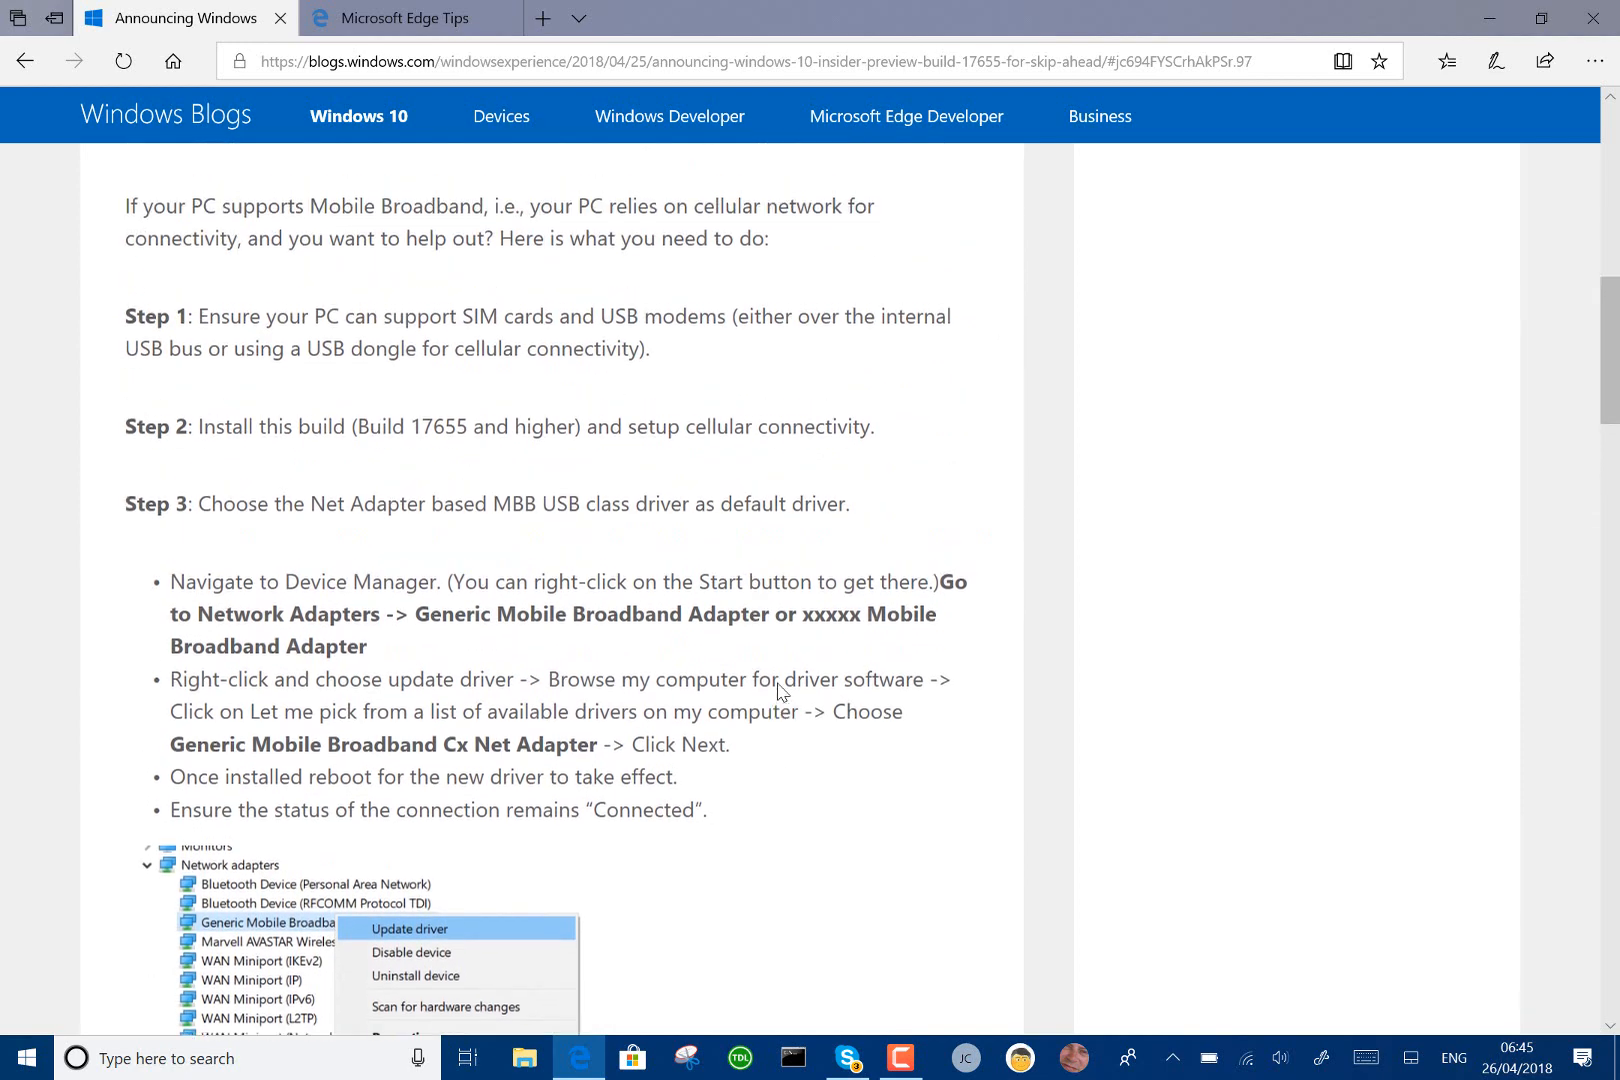
pyautogui.scroll(-3)
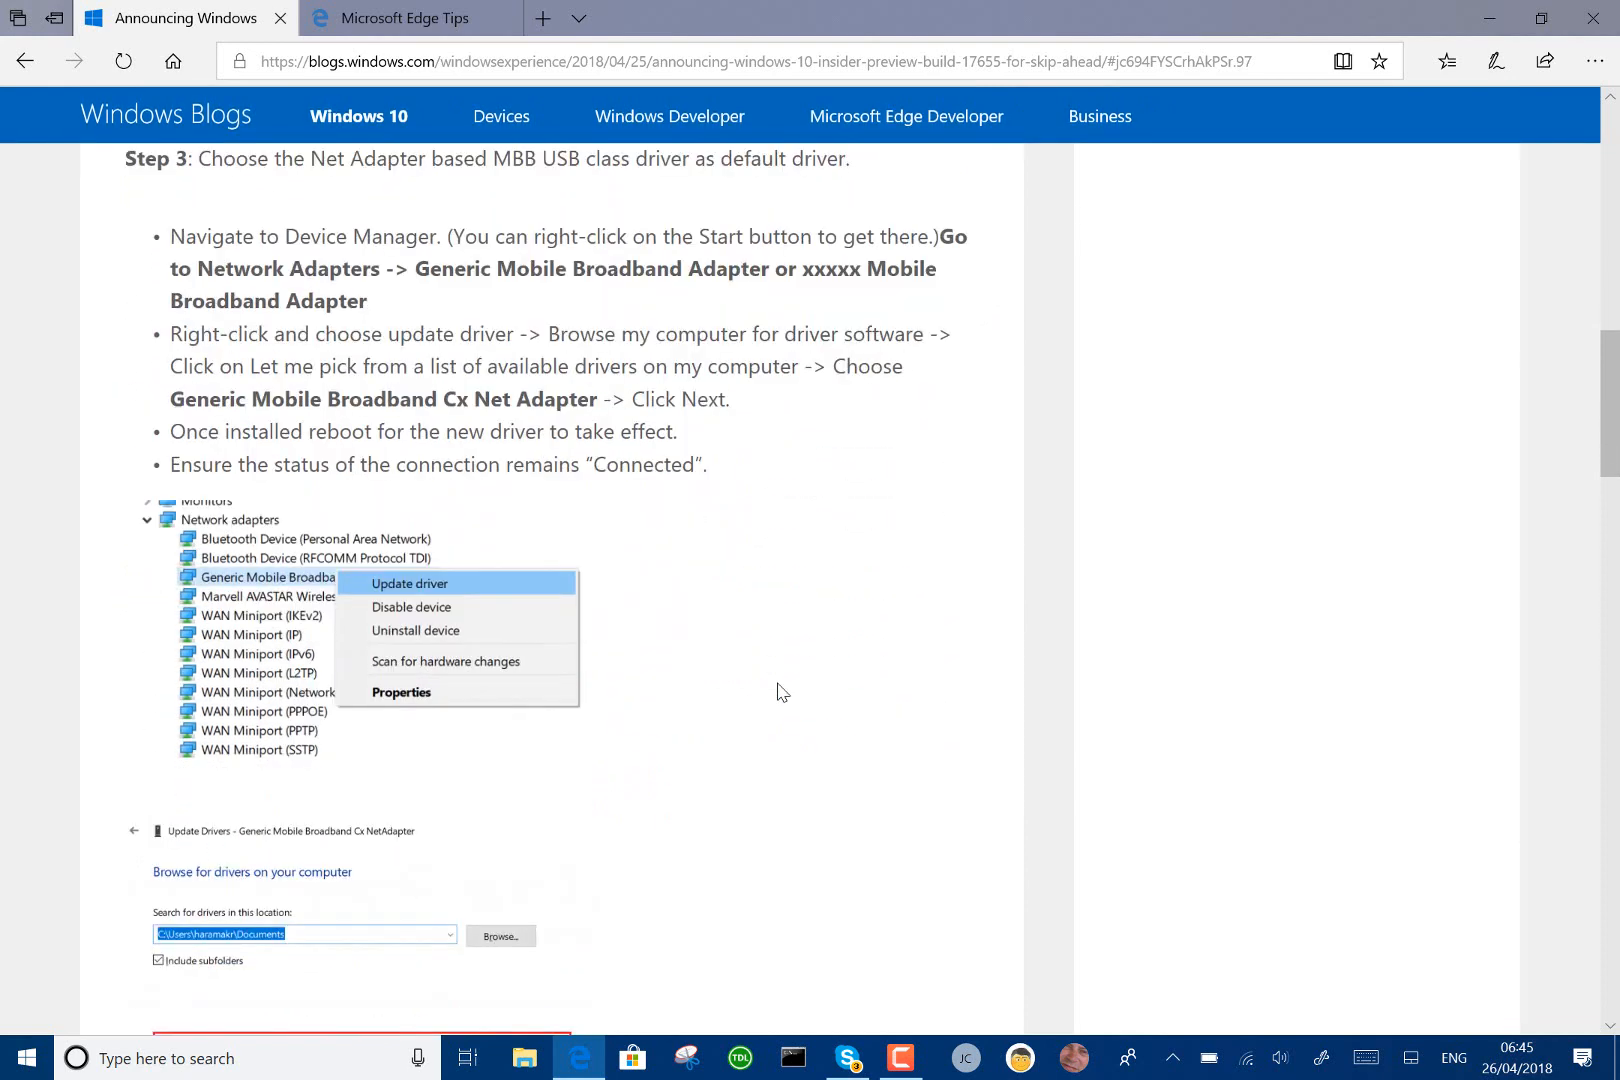
pyautogui.scroll(-3)
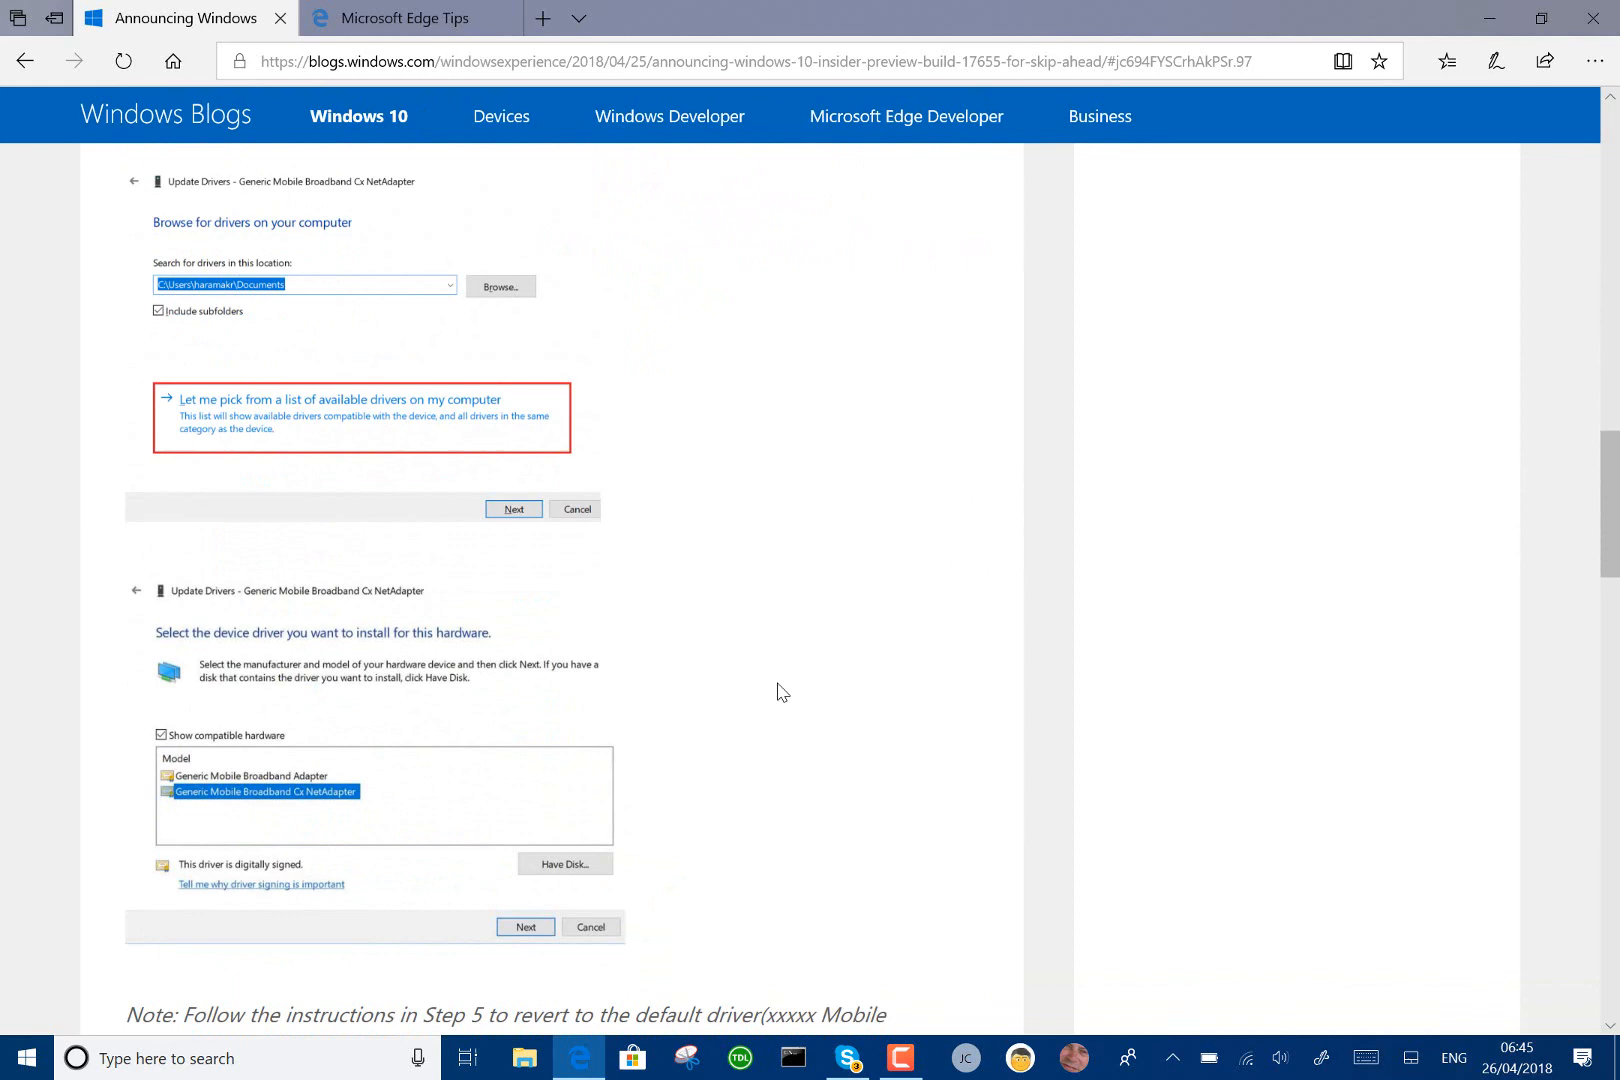
pyautogui.scroll(-3)
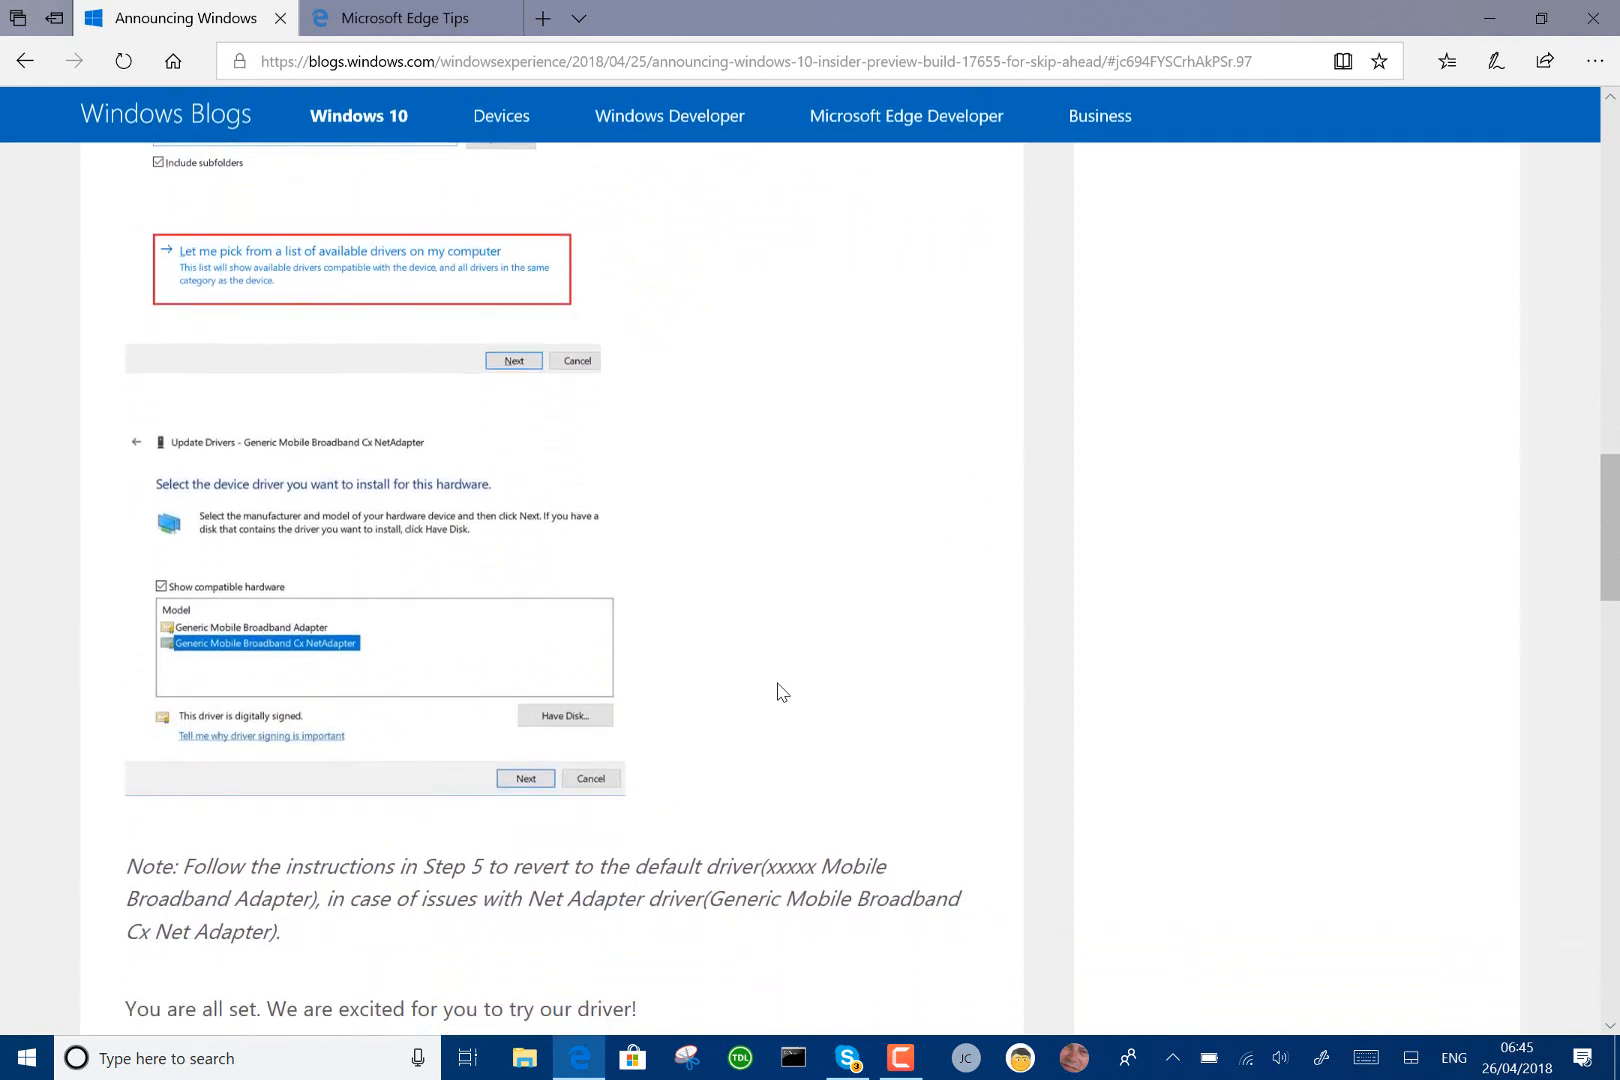
pyautogui.scroll(-3)
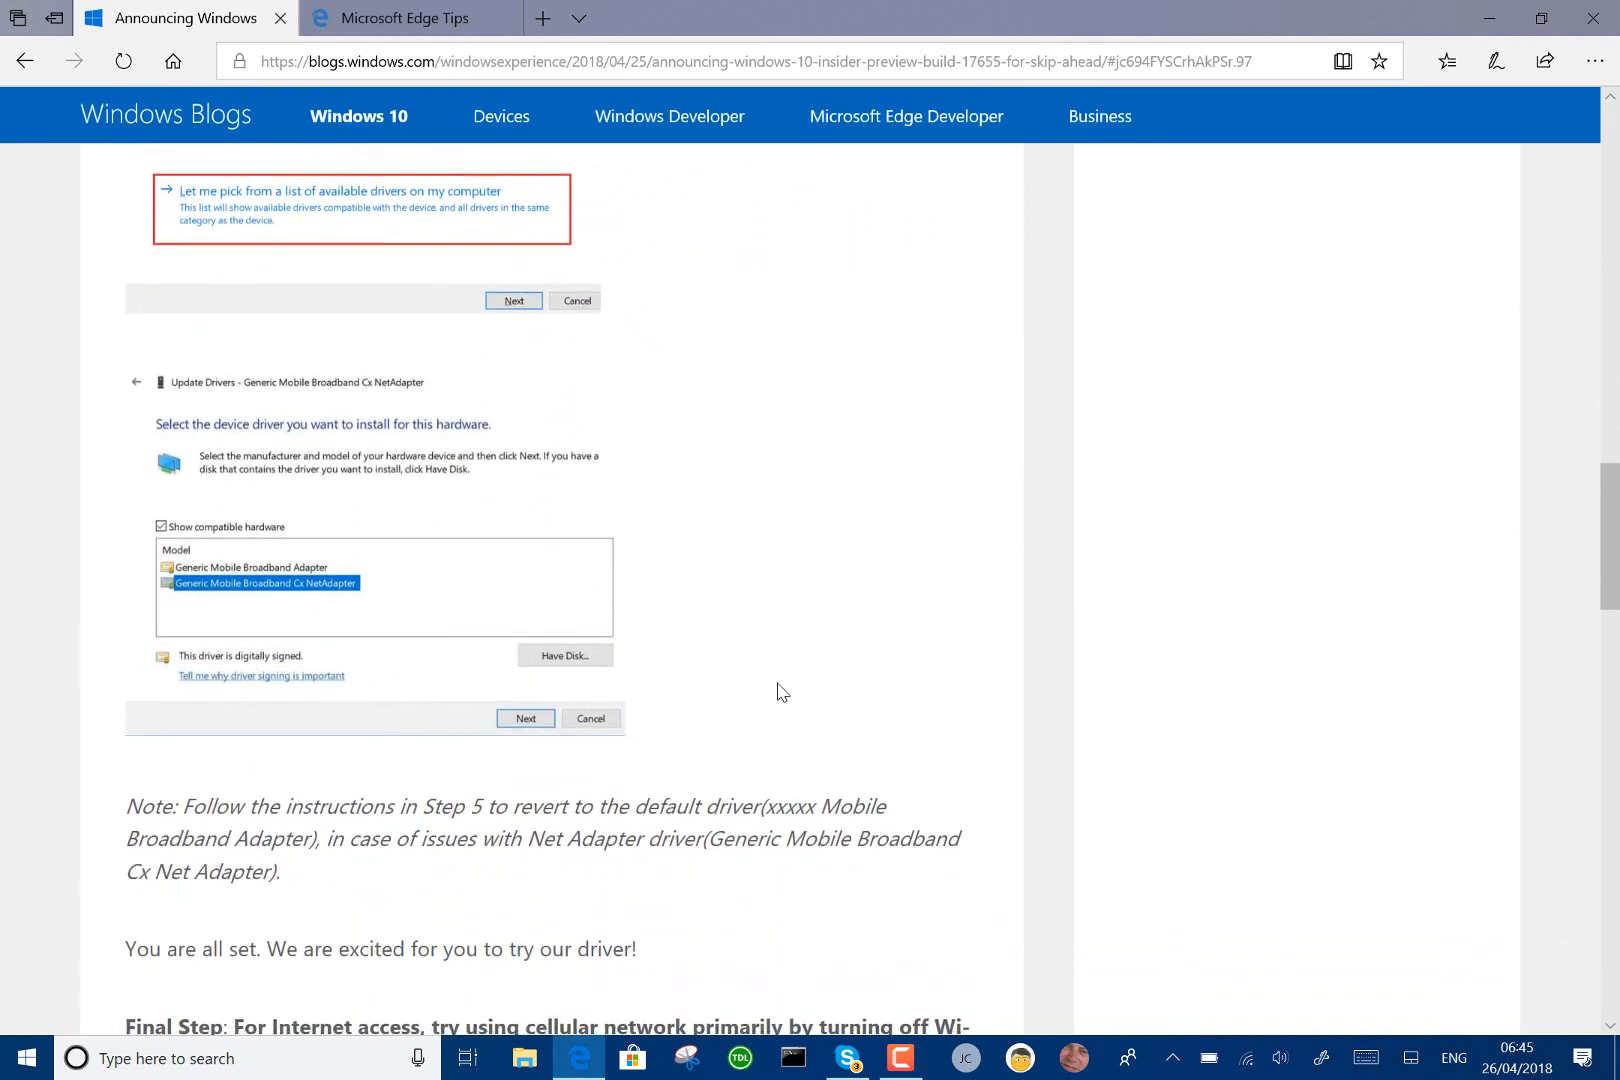
pyautogui.scroll(-3)
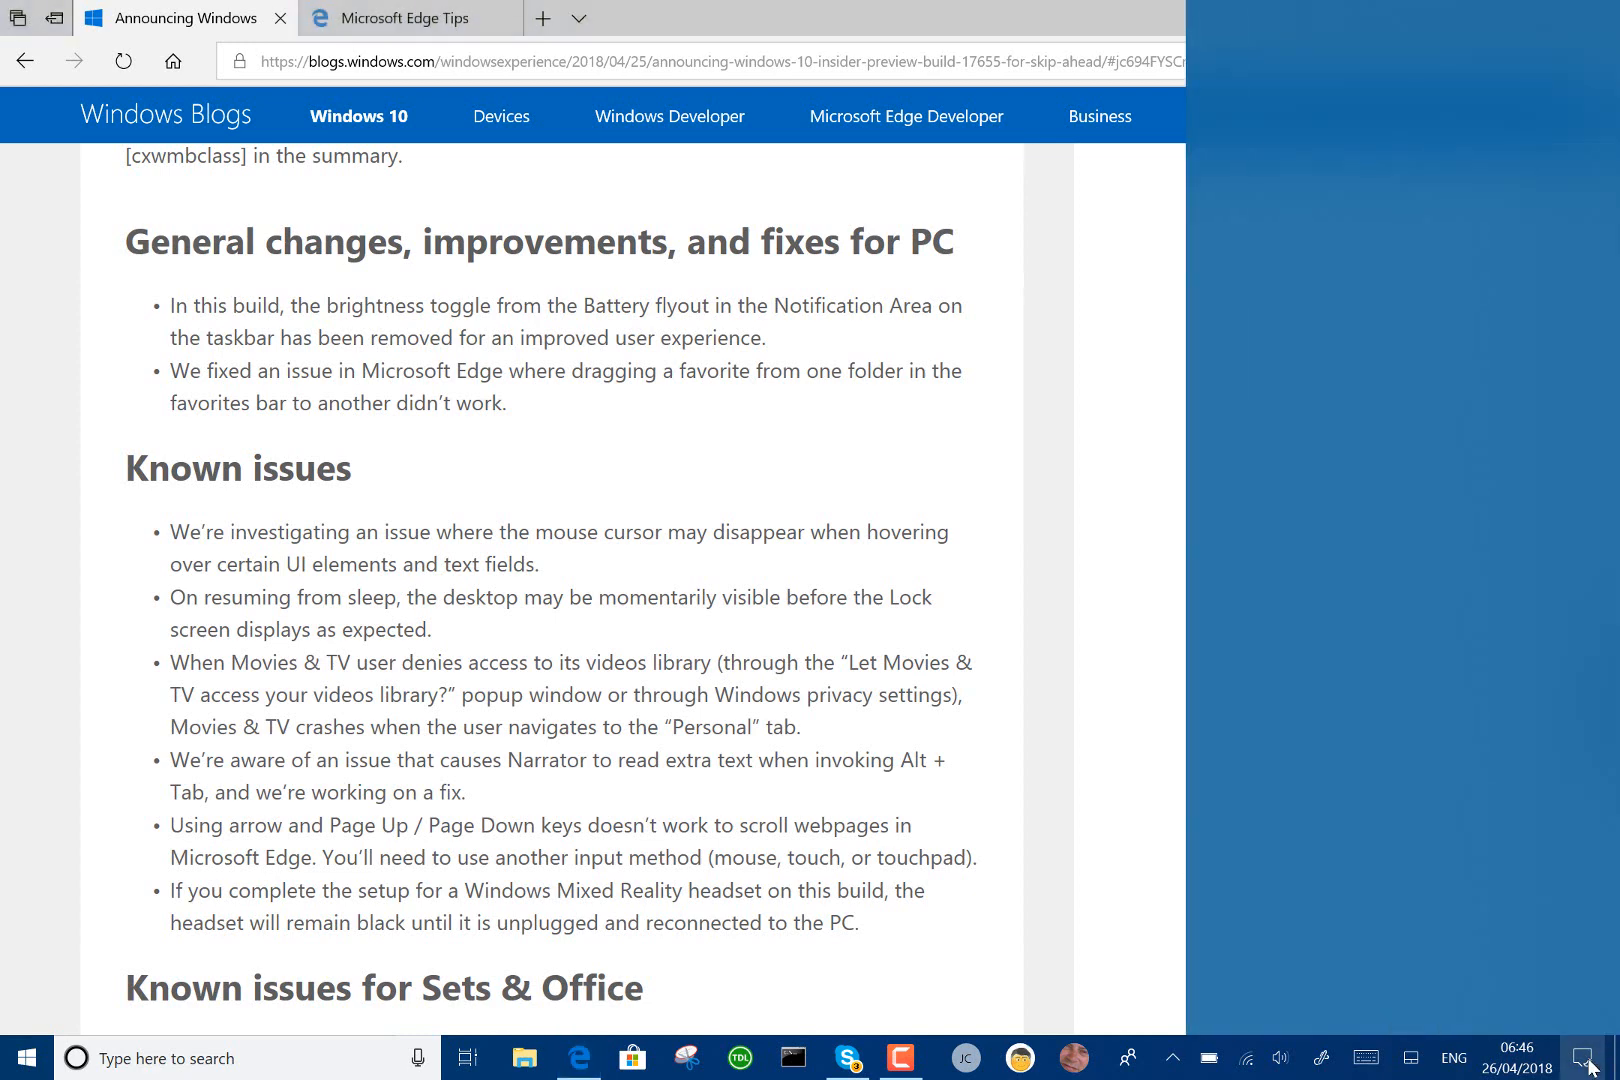
# Step: Reach the general changes and known issues section, briefly showing and dismissing the Favourites hub
pyautogui.click(1590, 1058)
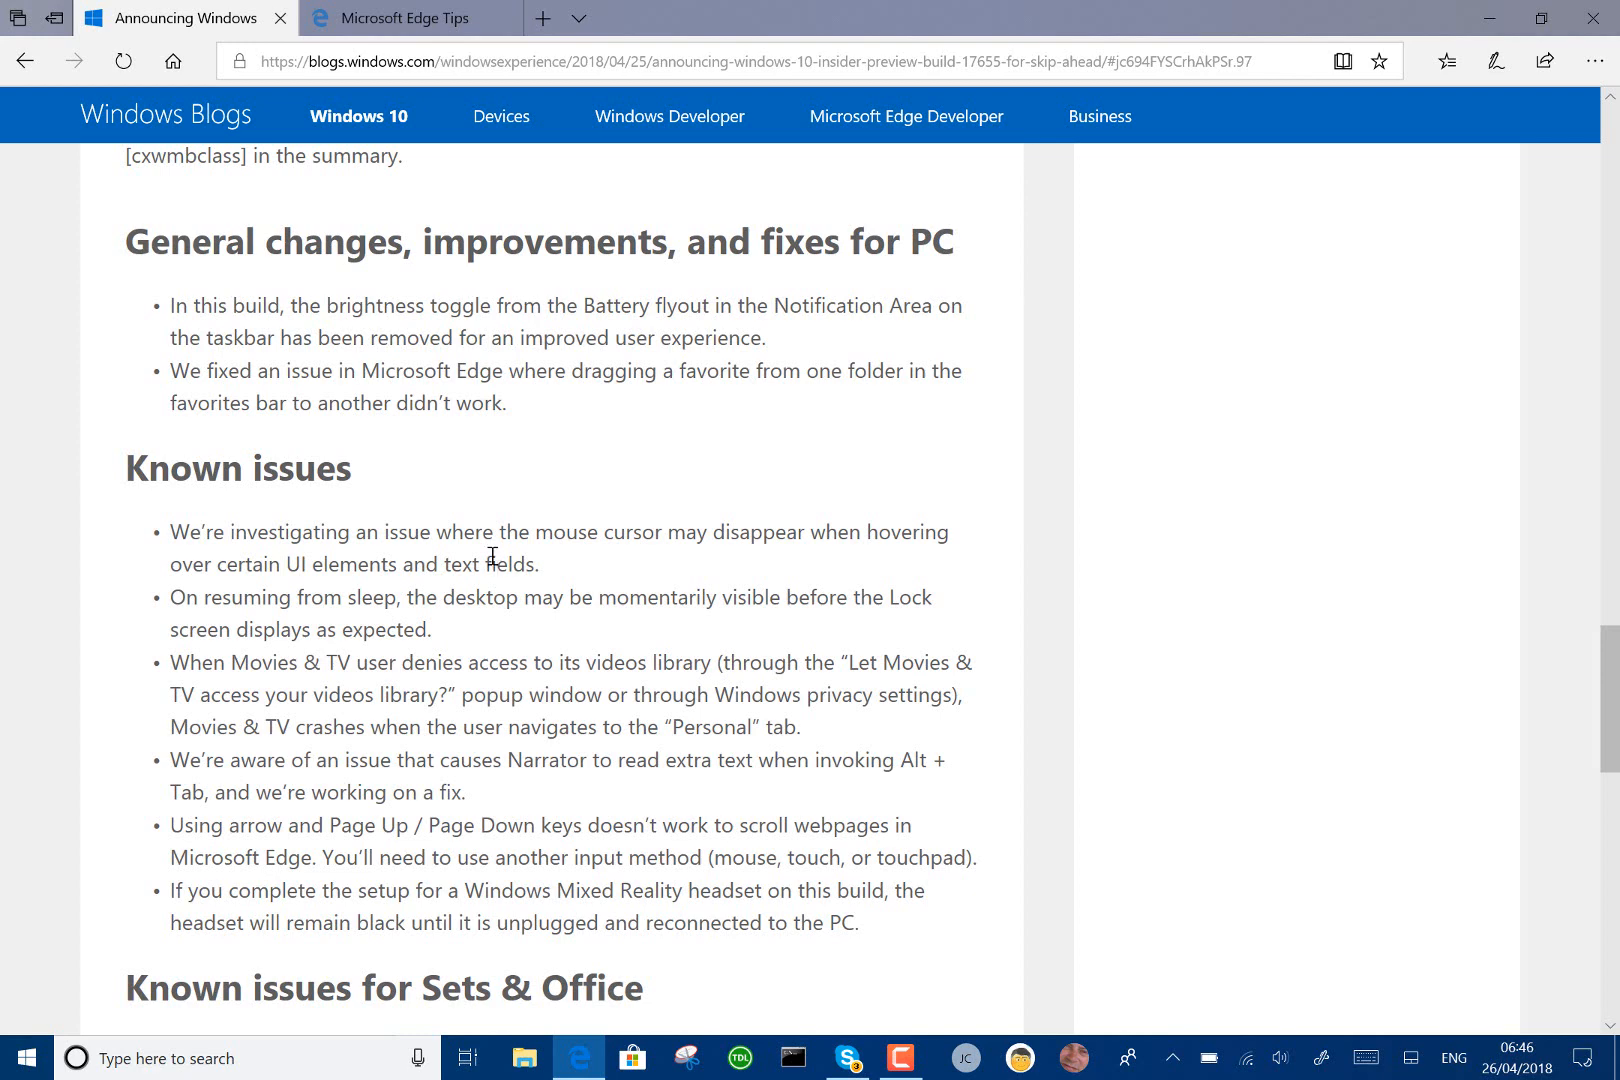
pyautogui.moveTo(556, 400)
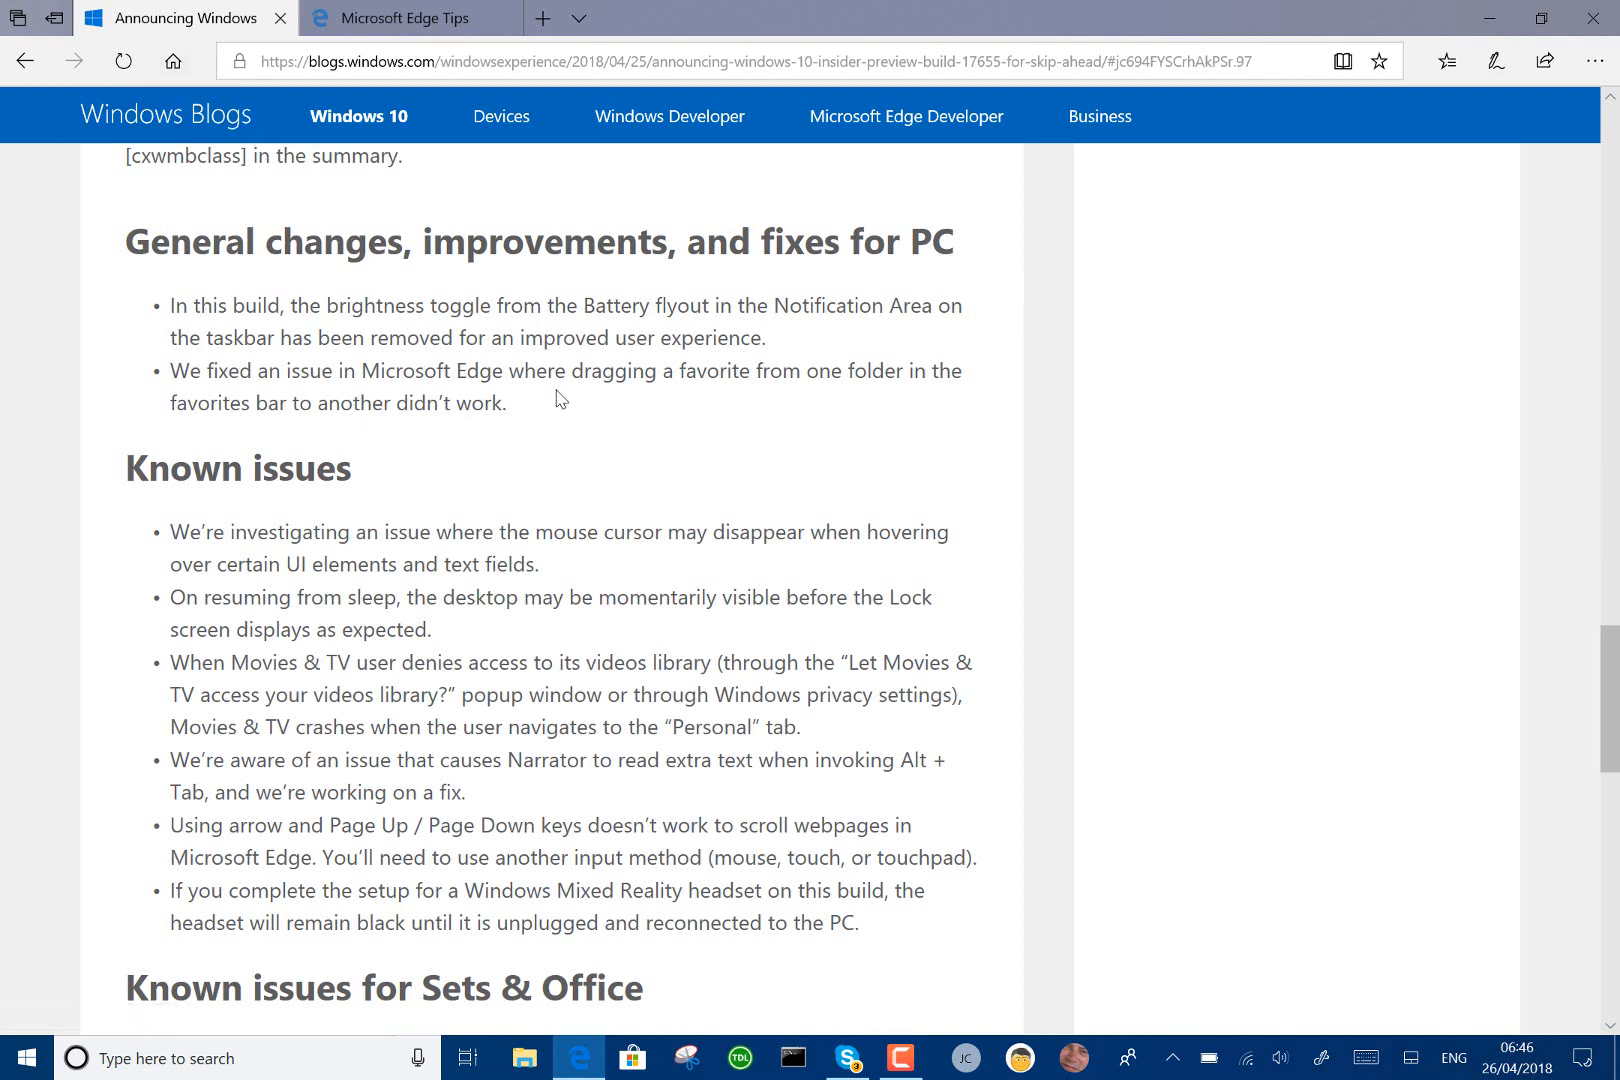
pyautogui.click(1446, 60)
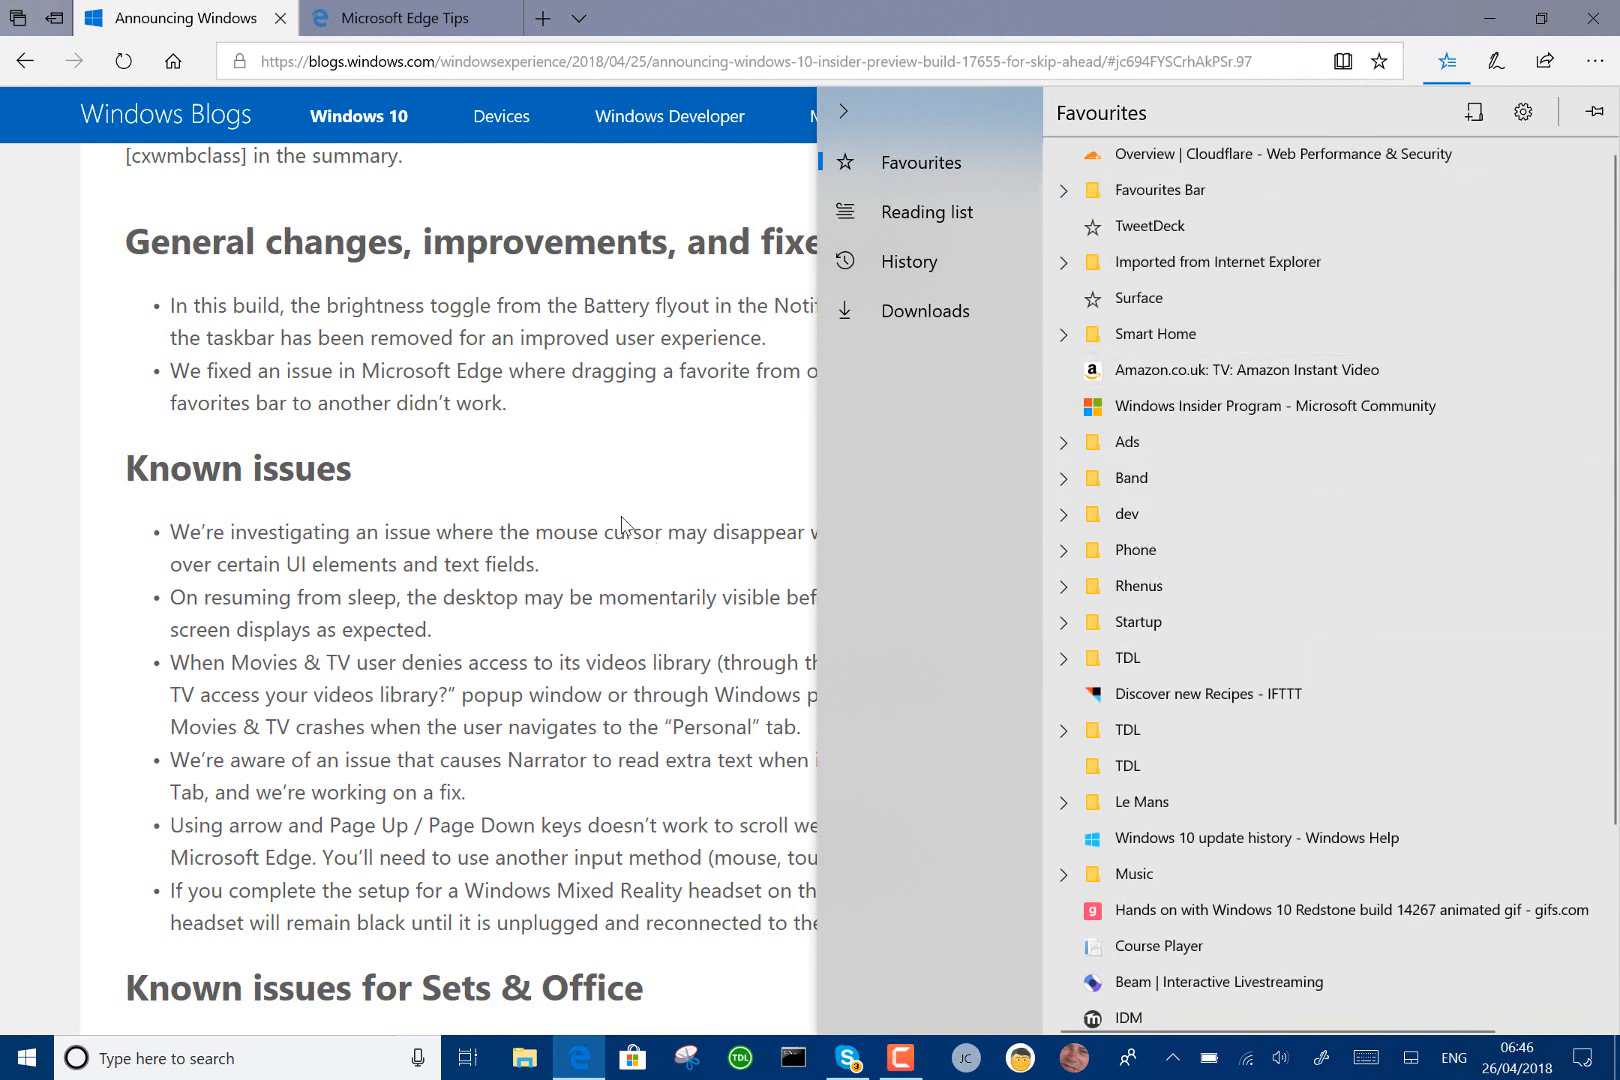
pyautogui.click(1446, 60)
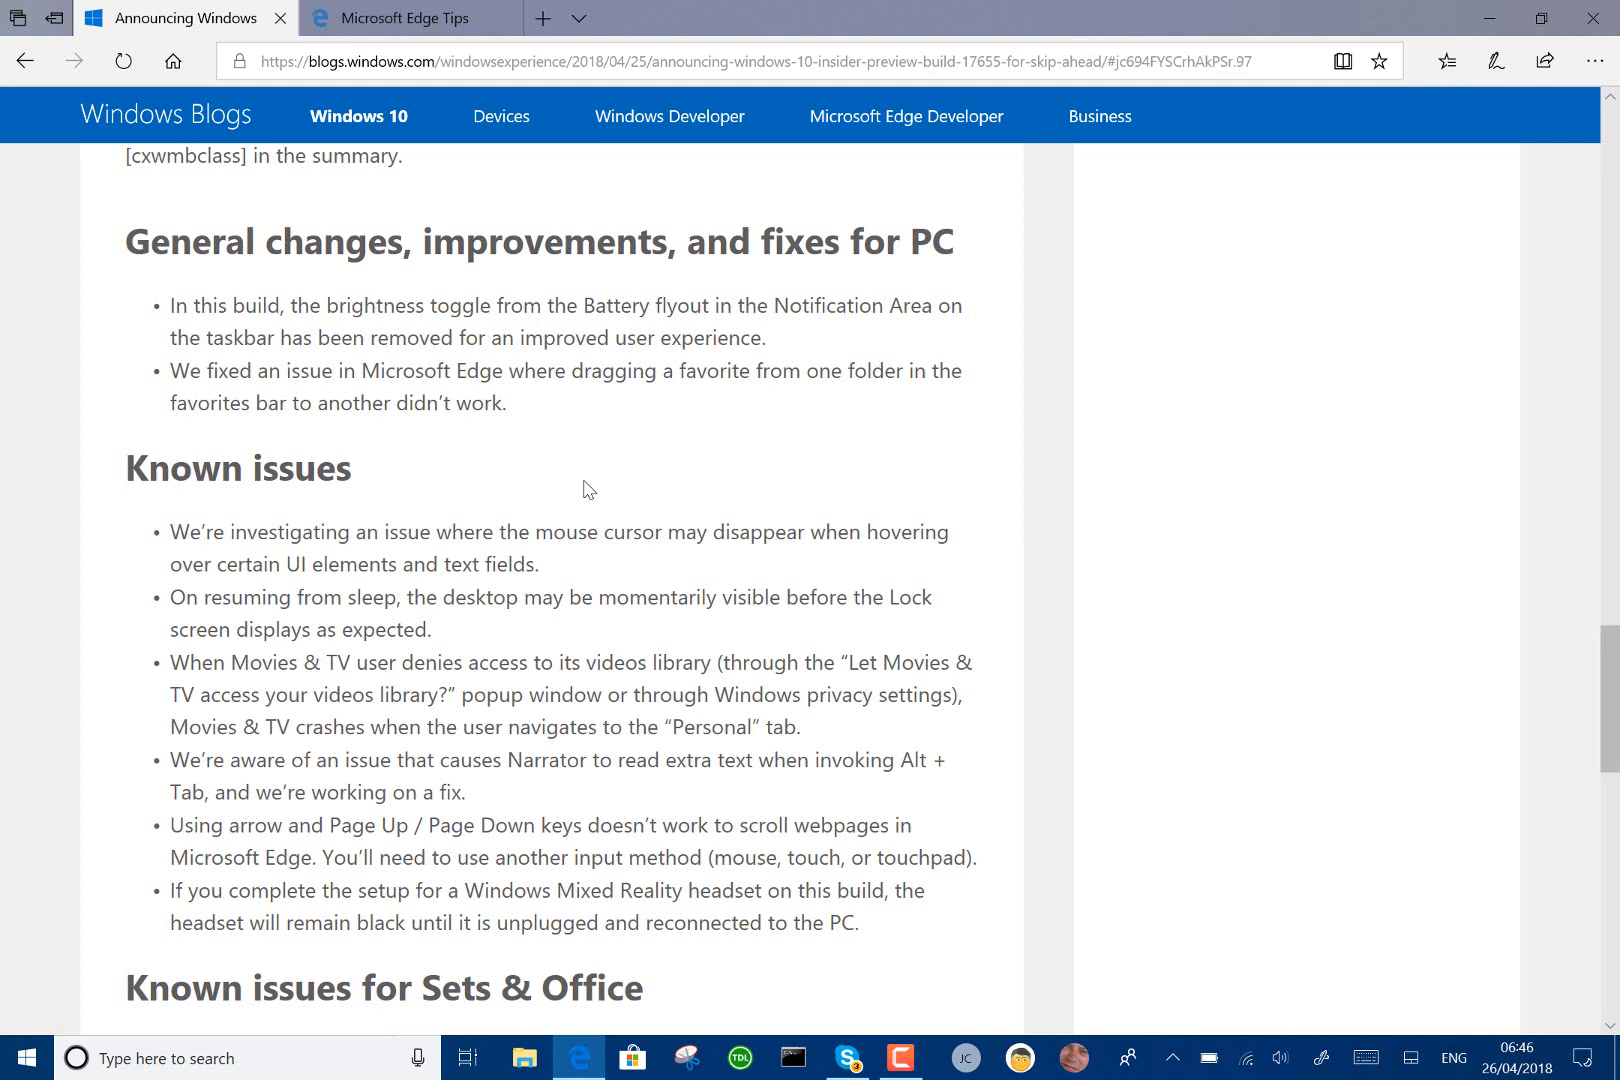
# Step: Scroll down past Known issues to the Known issues for Sets & Office list
pyautogui.scroll(-3)
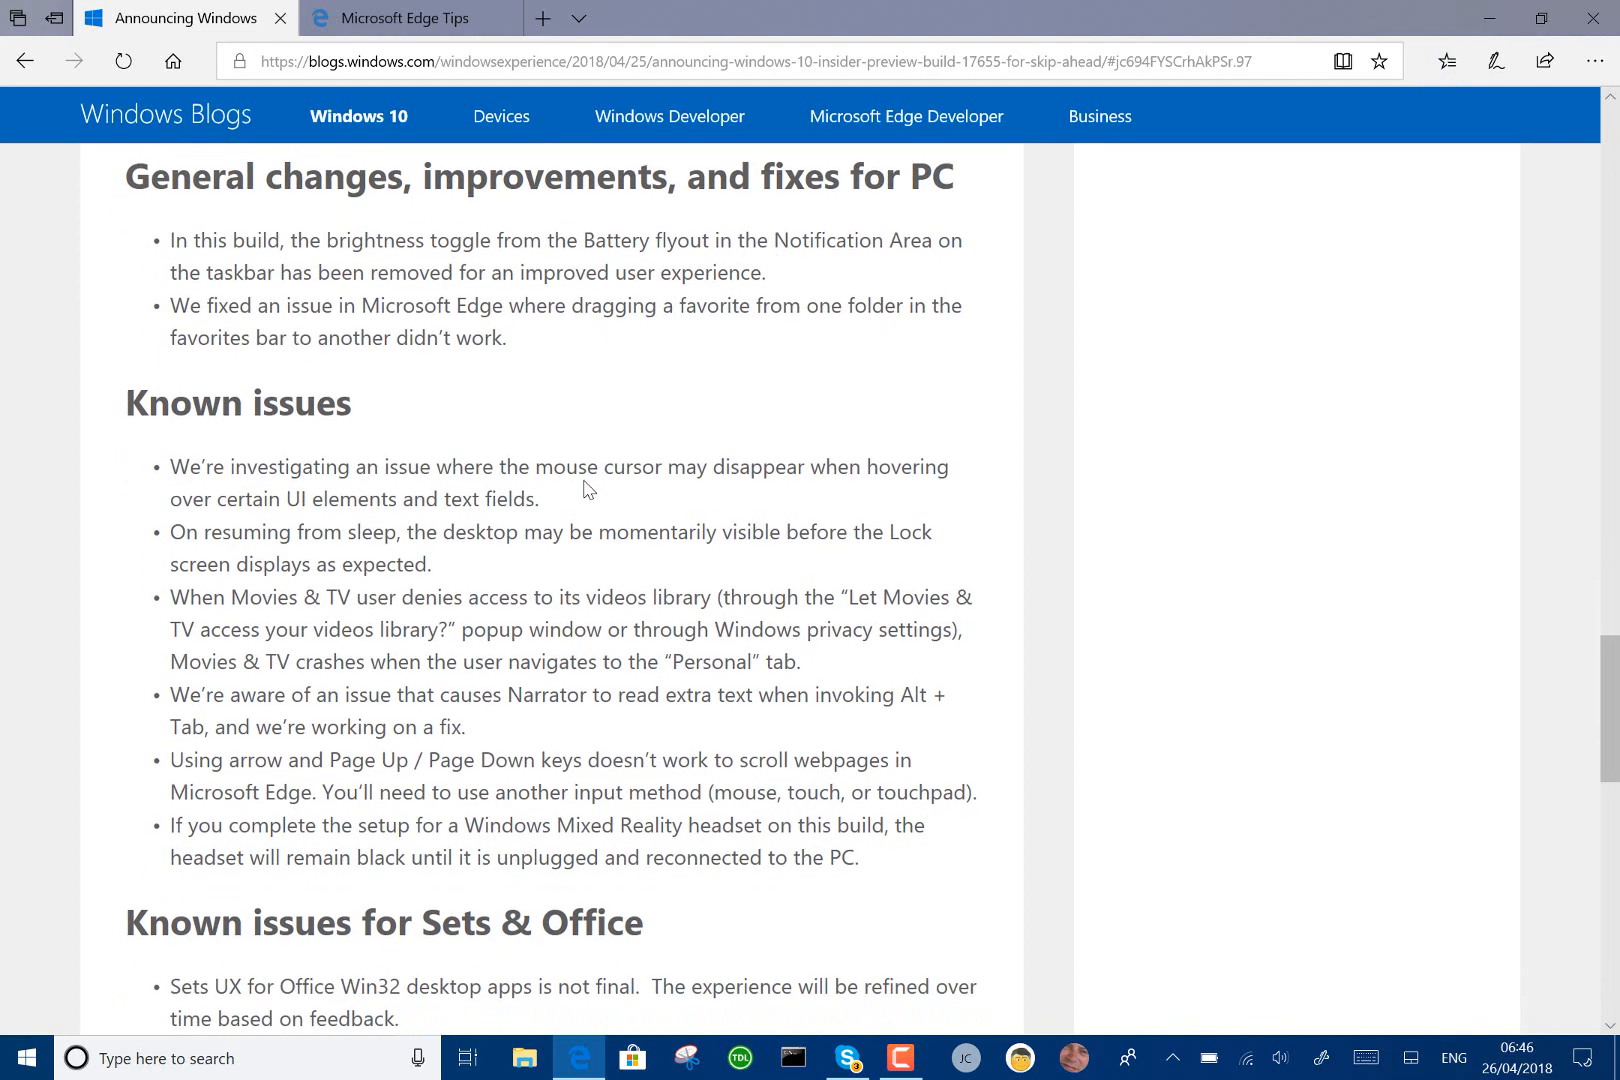
pyautogui.scroll(-3)
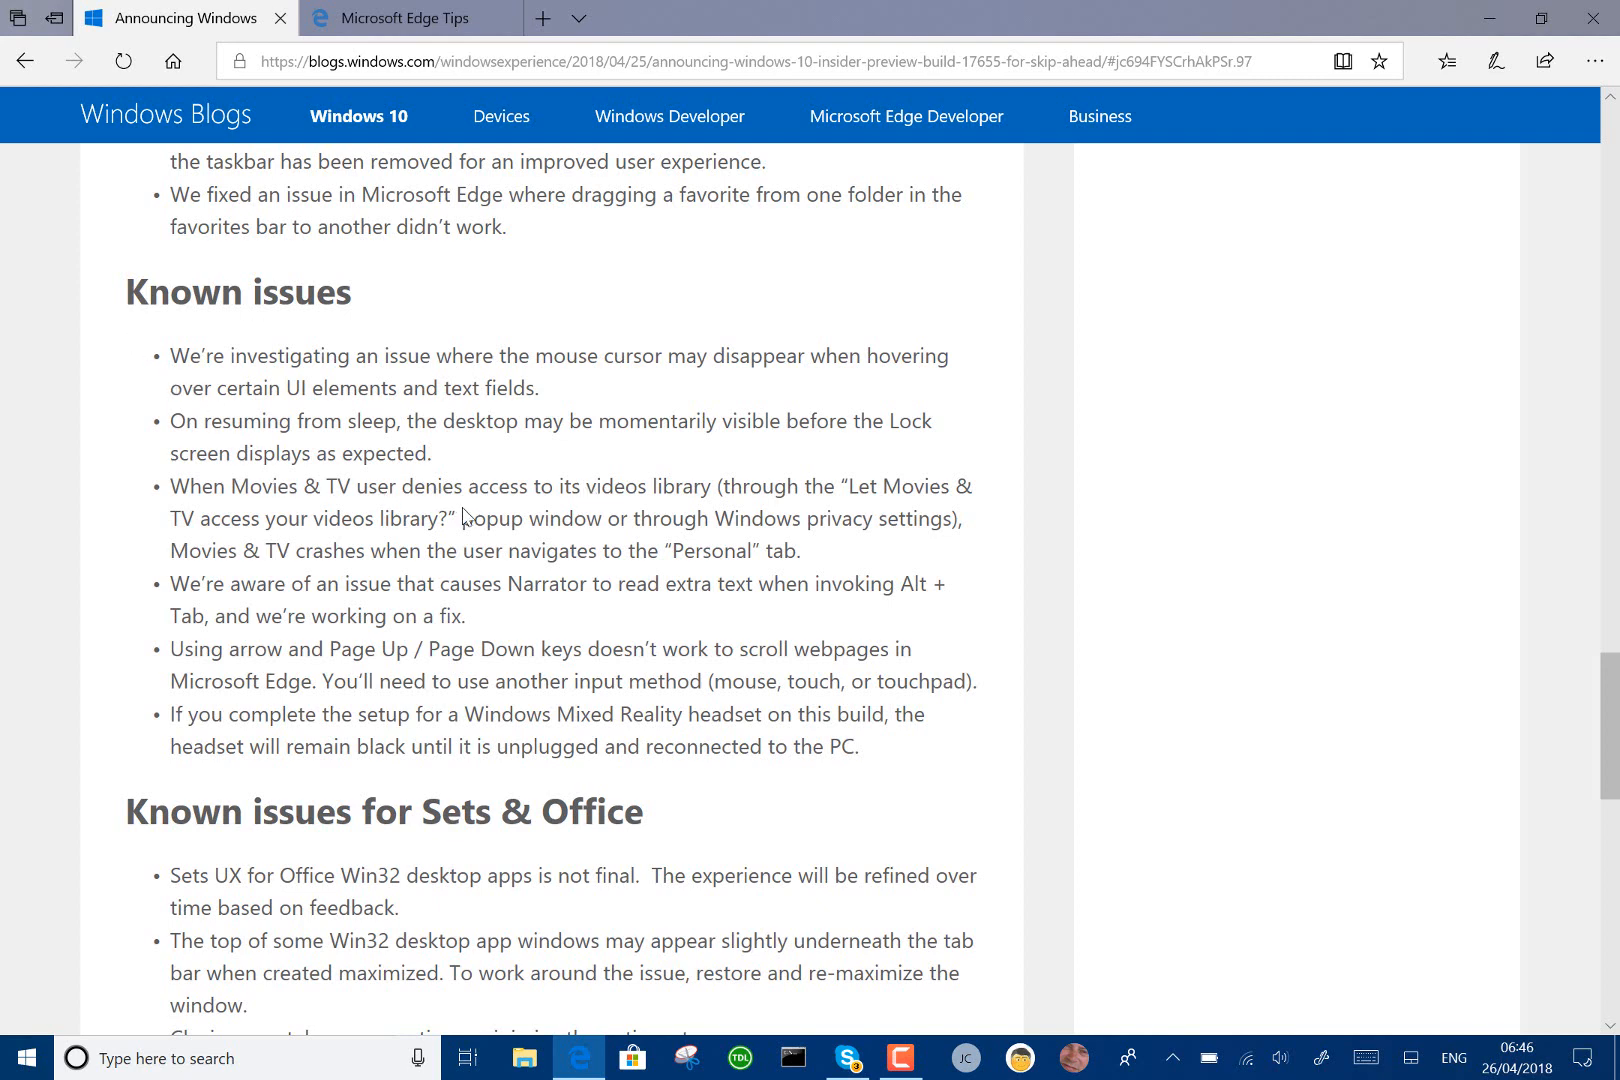
pyautogui.scroll(-3)
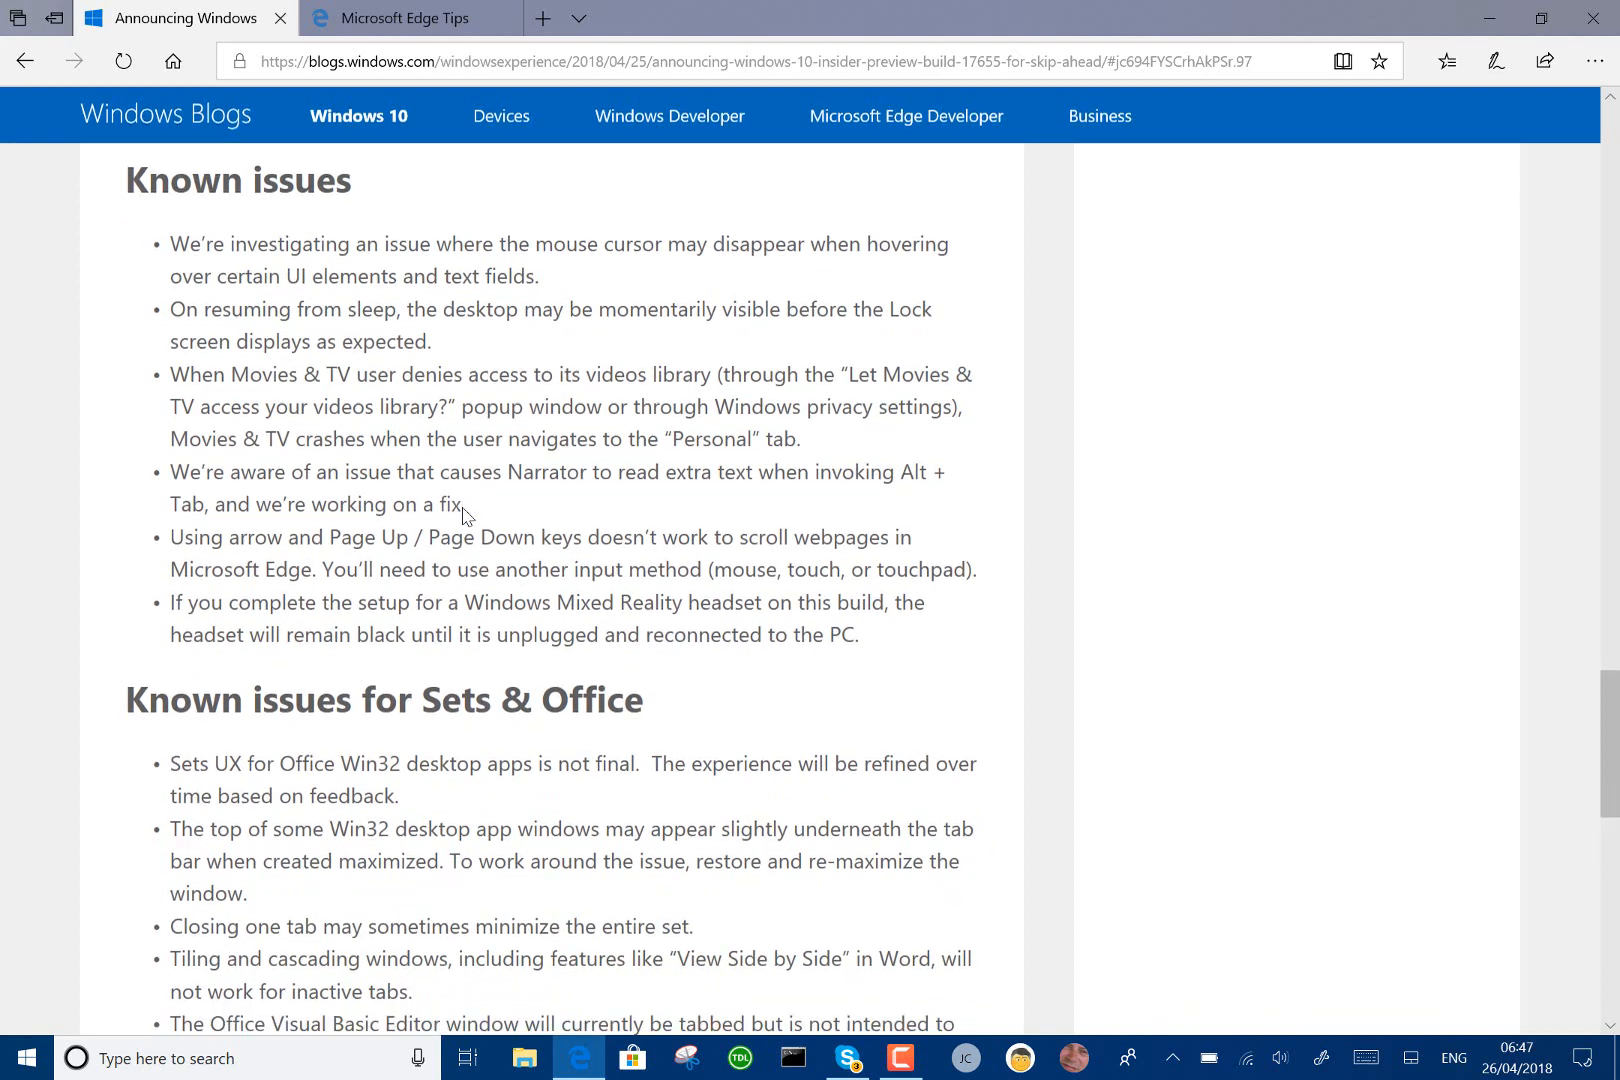
pyautogui.scroll(-3)
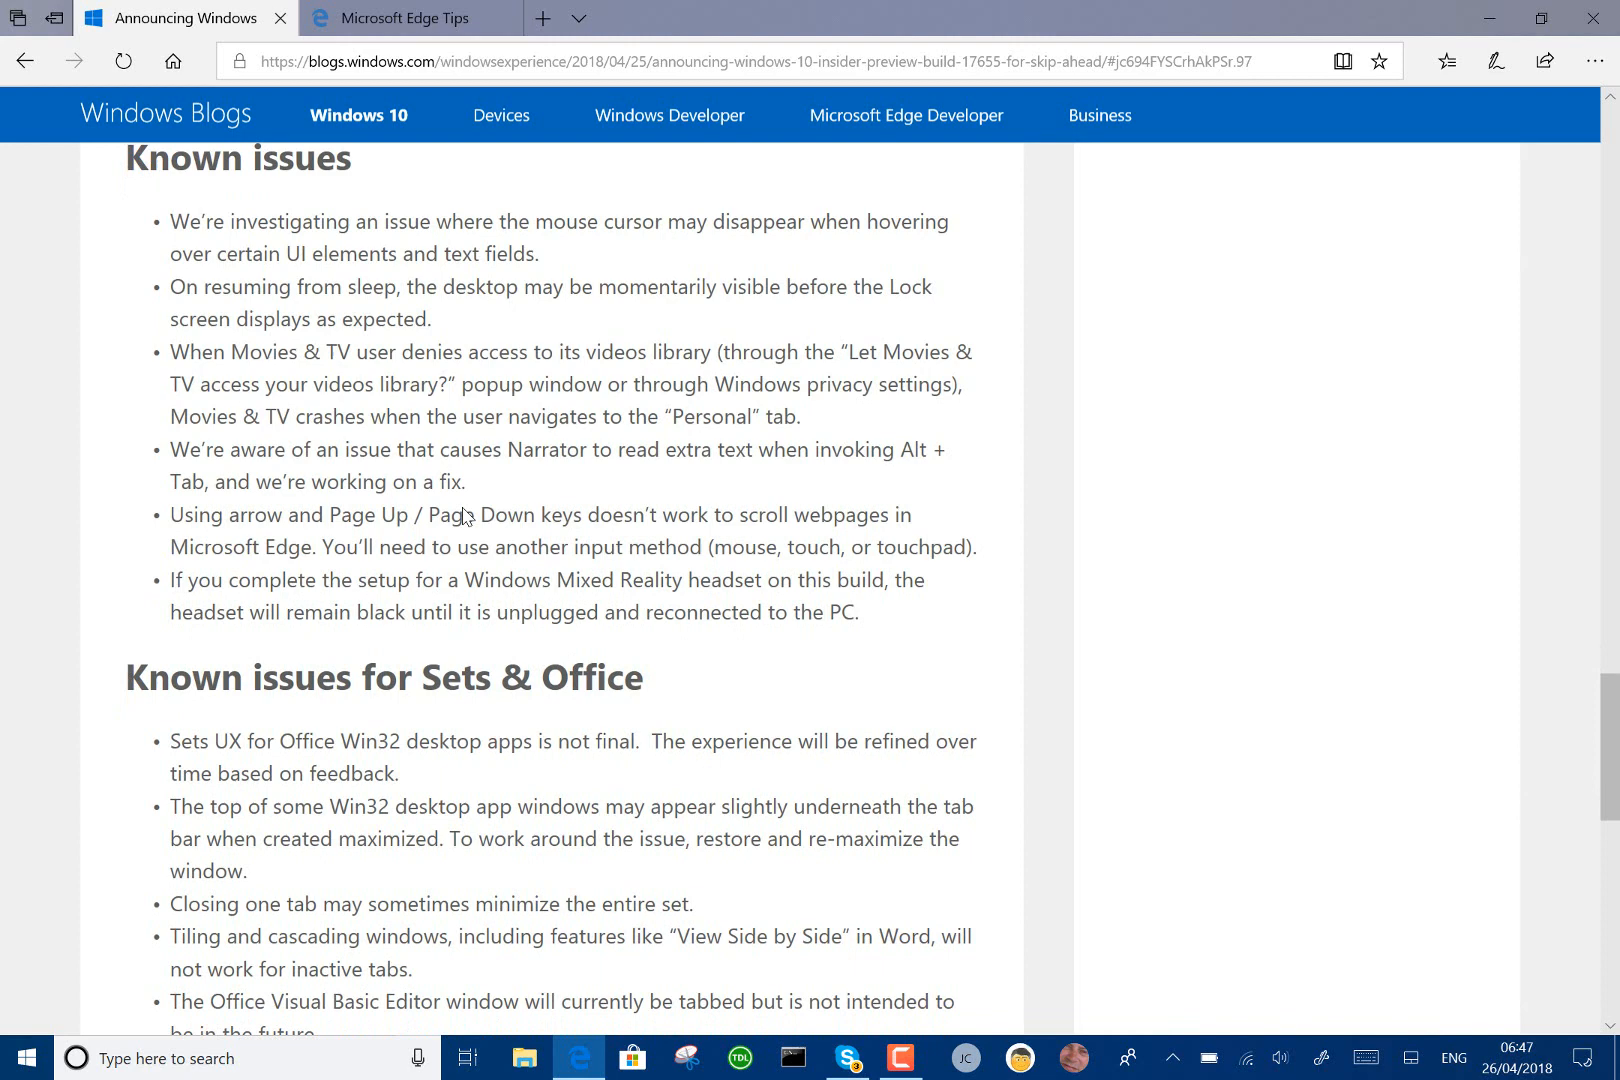
pyautogui.scroll(-3)
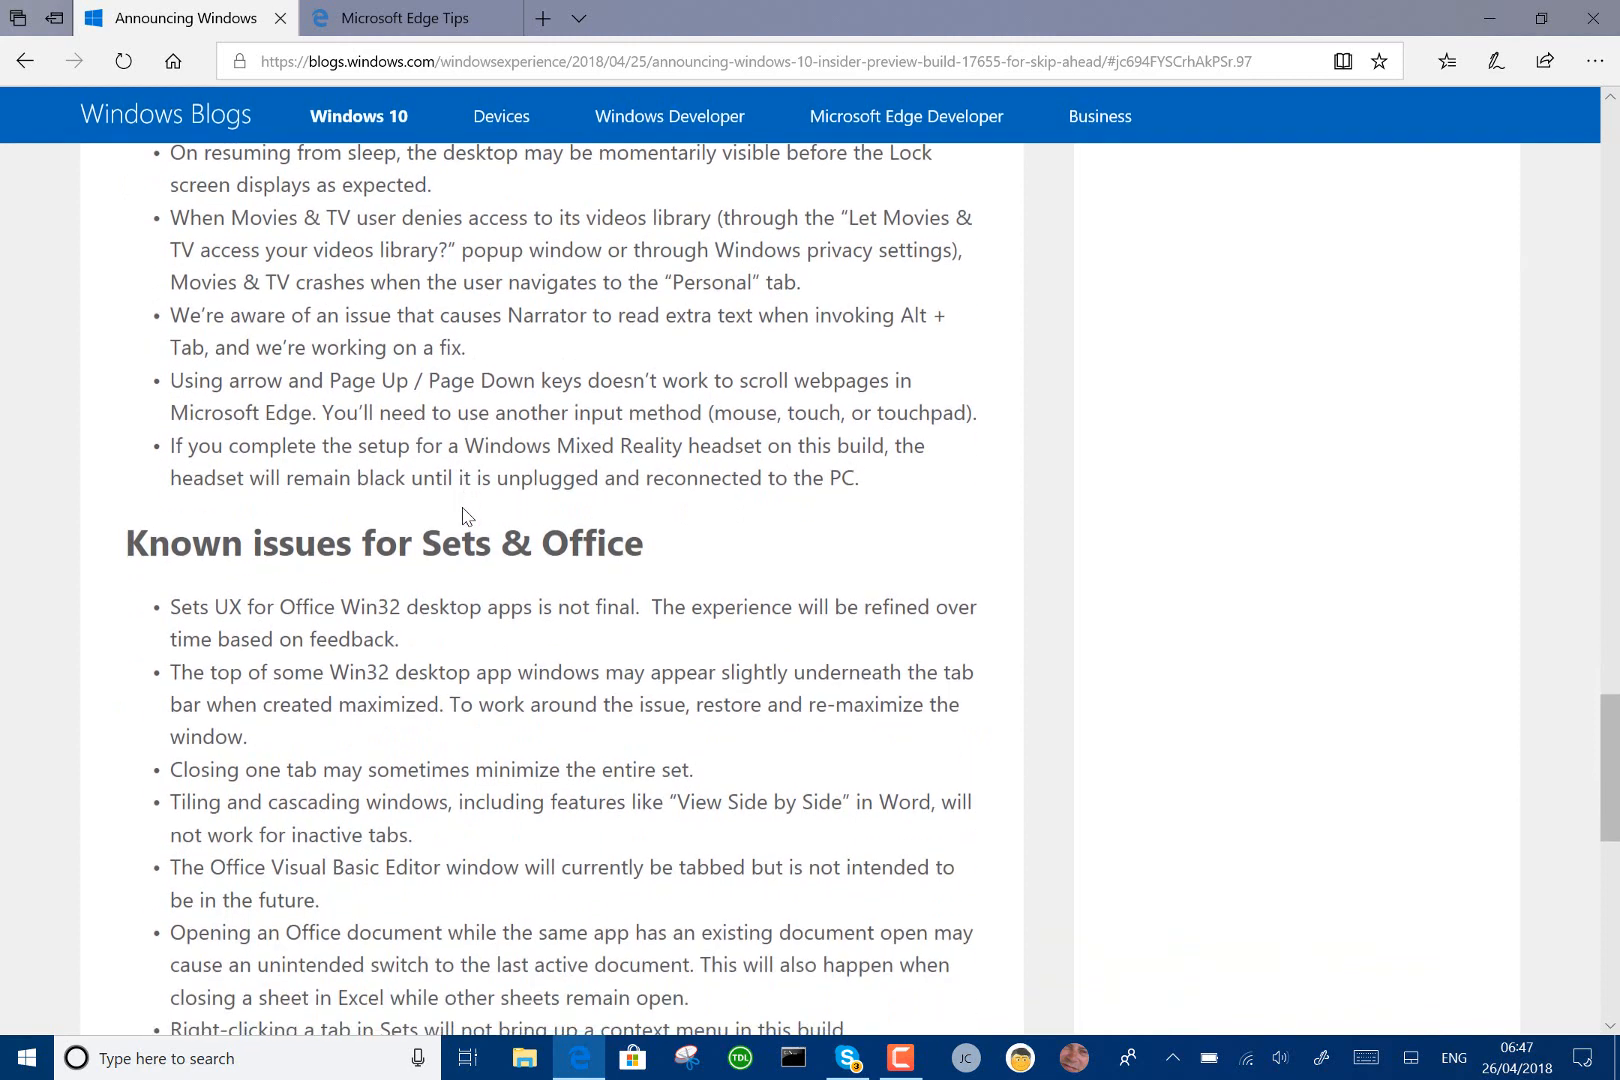
pyautogui.scroll(-3)
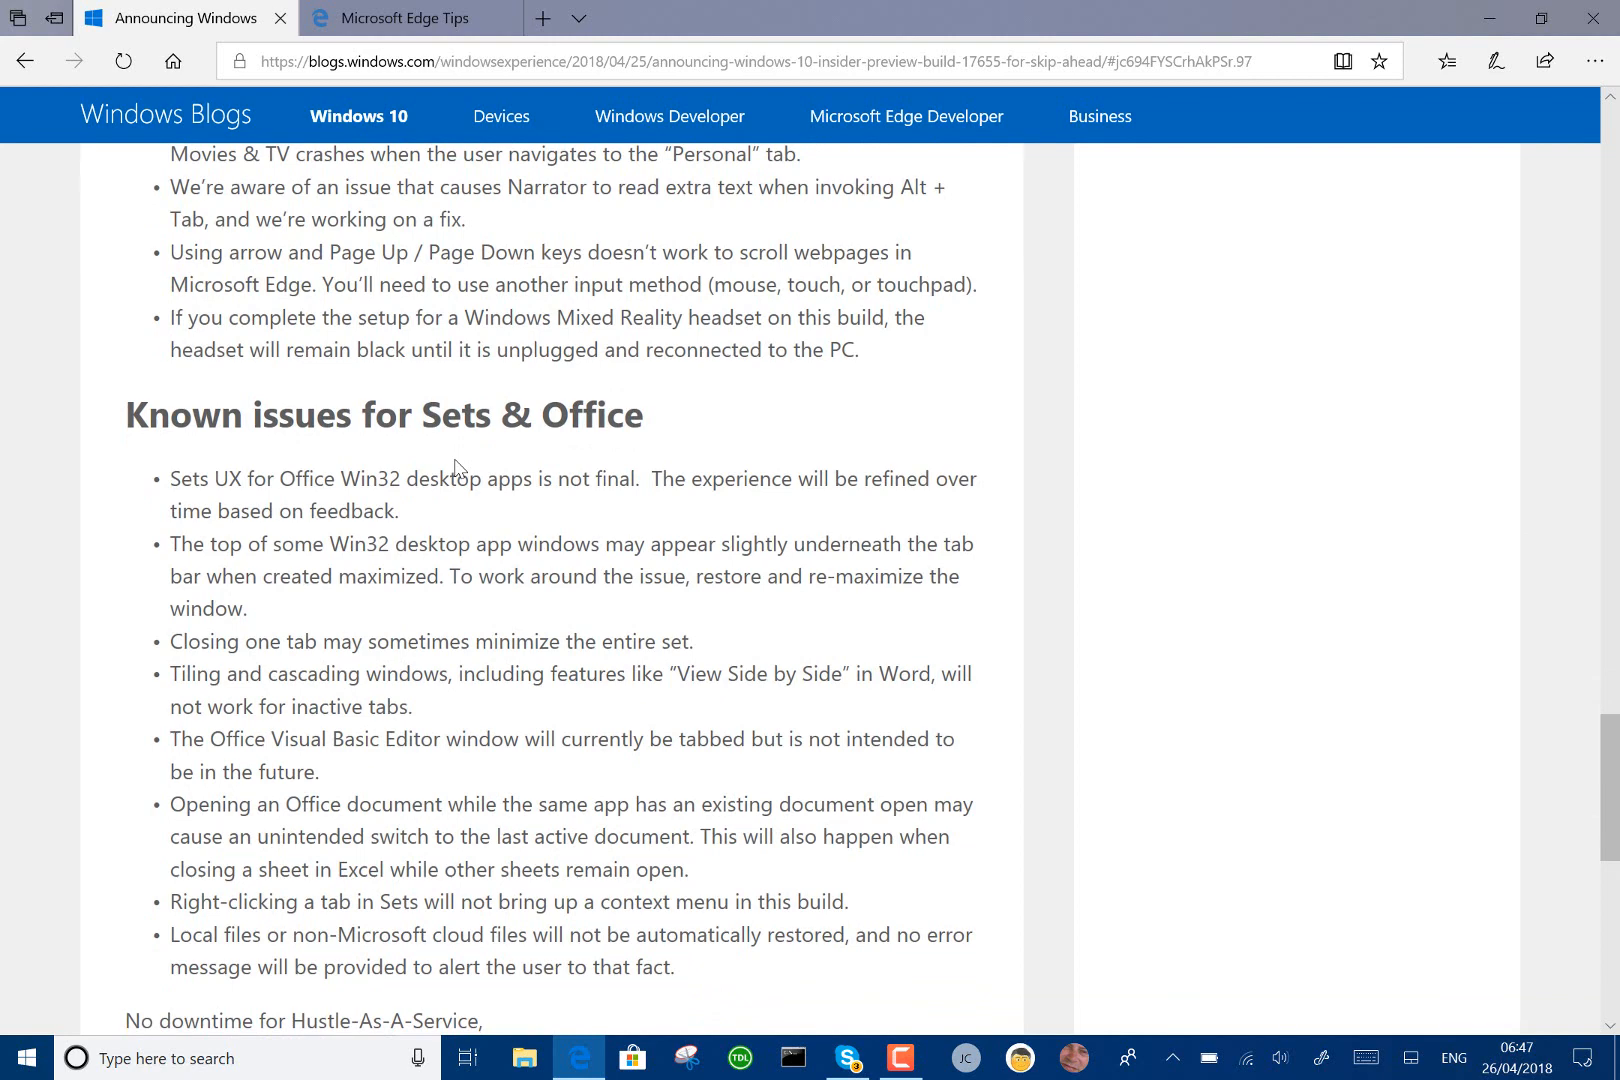
pyautogui.scroll(-3)
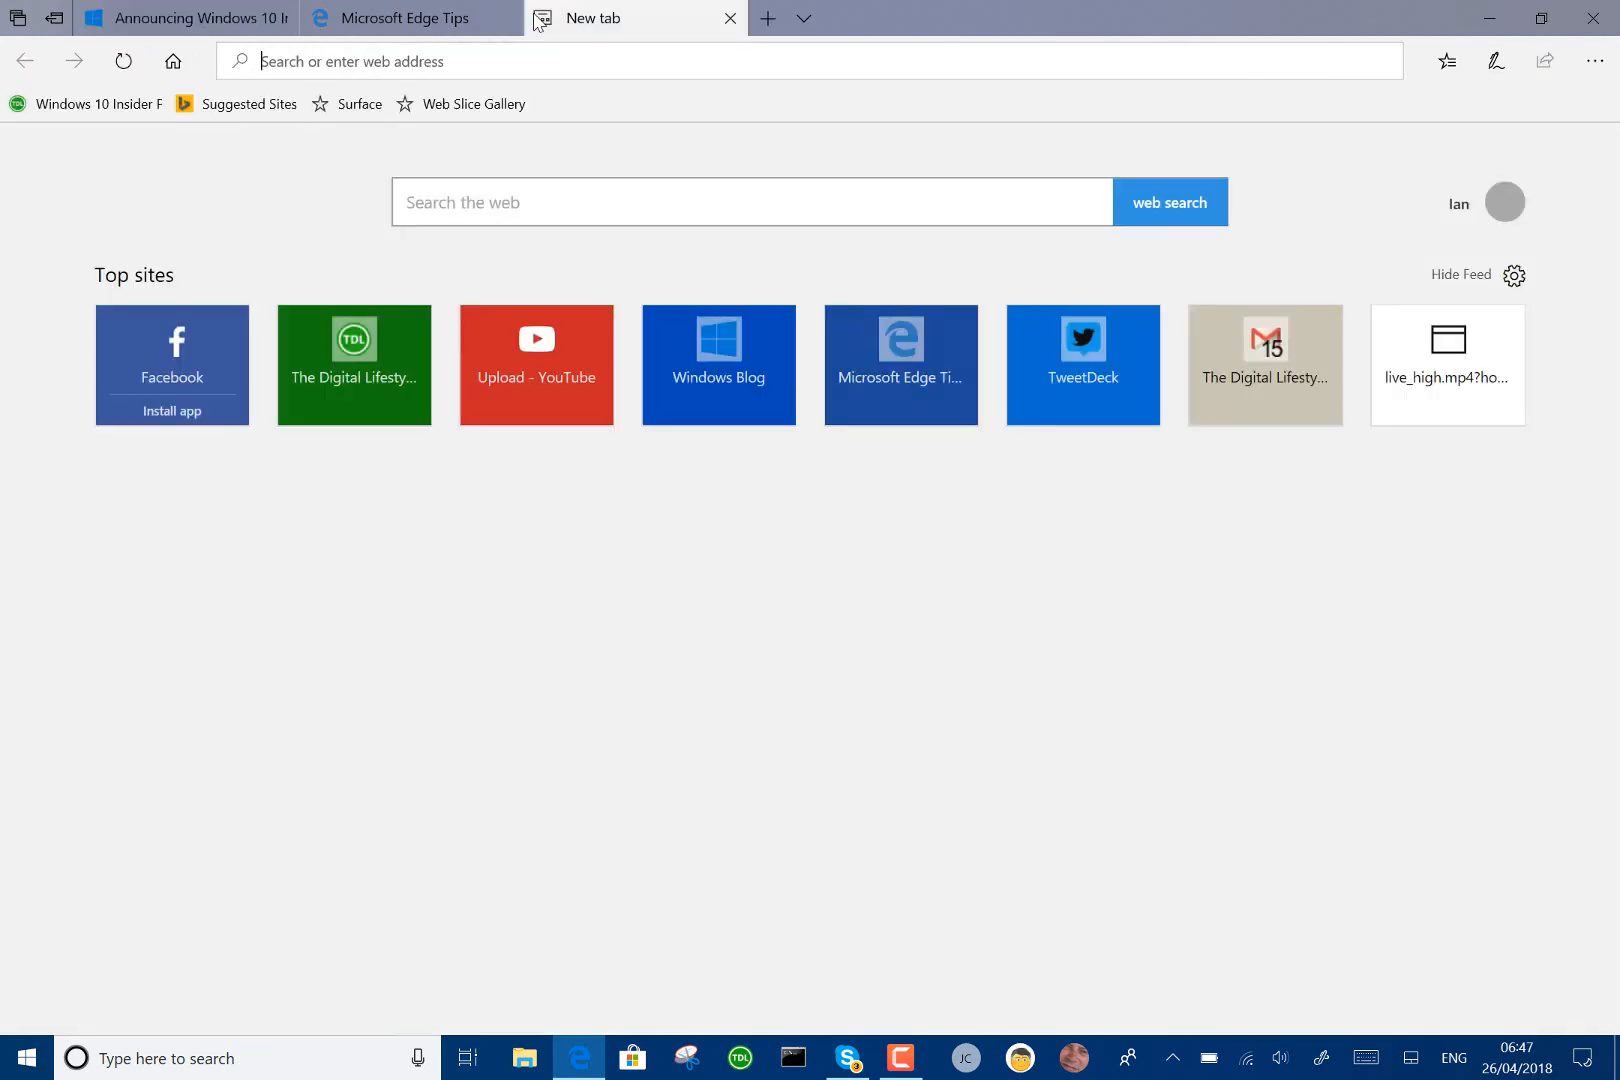
# Step: Open a new tab showing Top sites and My Feed, then switch to the Word tab in the set
pyautogui.click(744, 202)
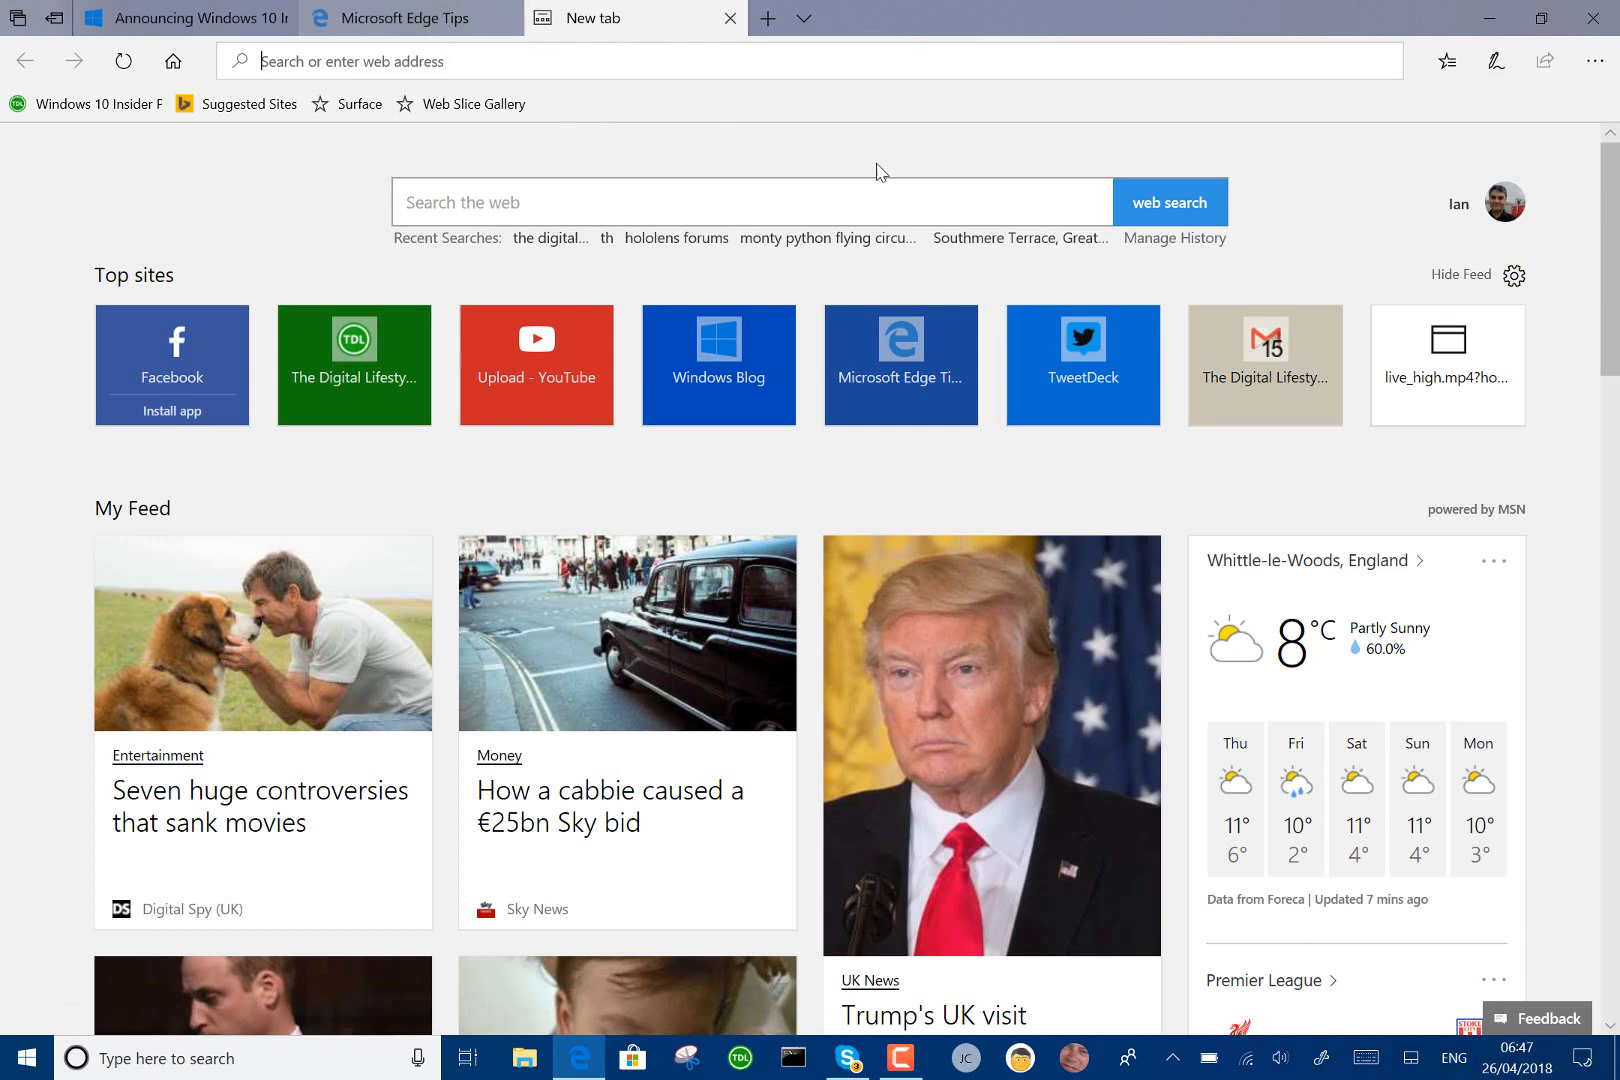
pyautogui.moveTo(980, 602)
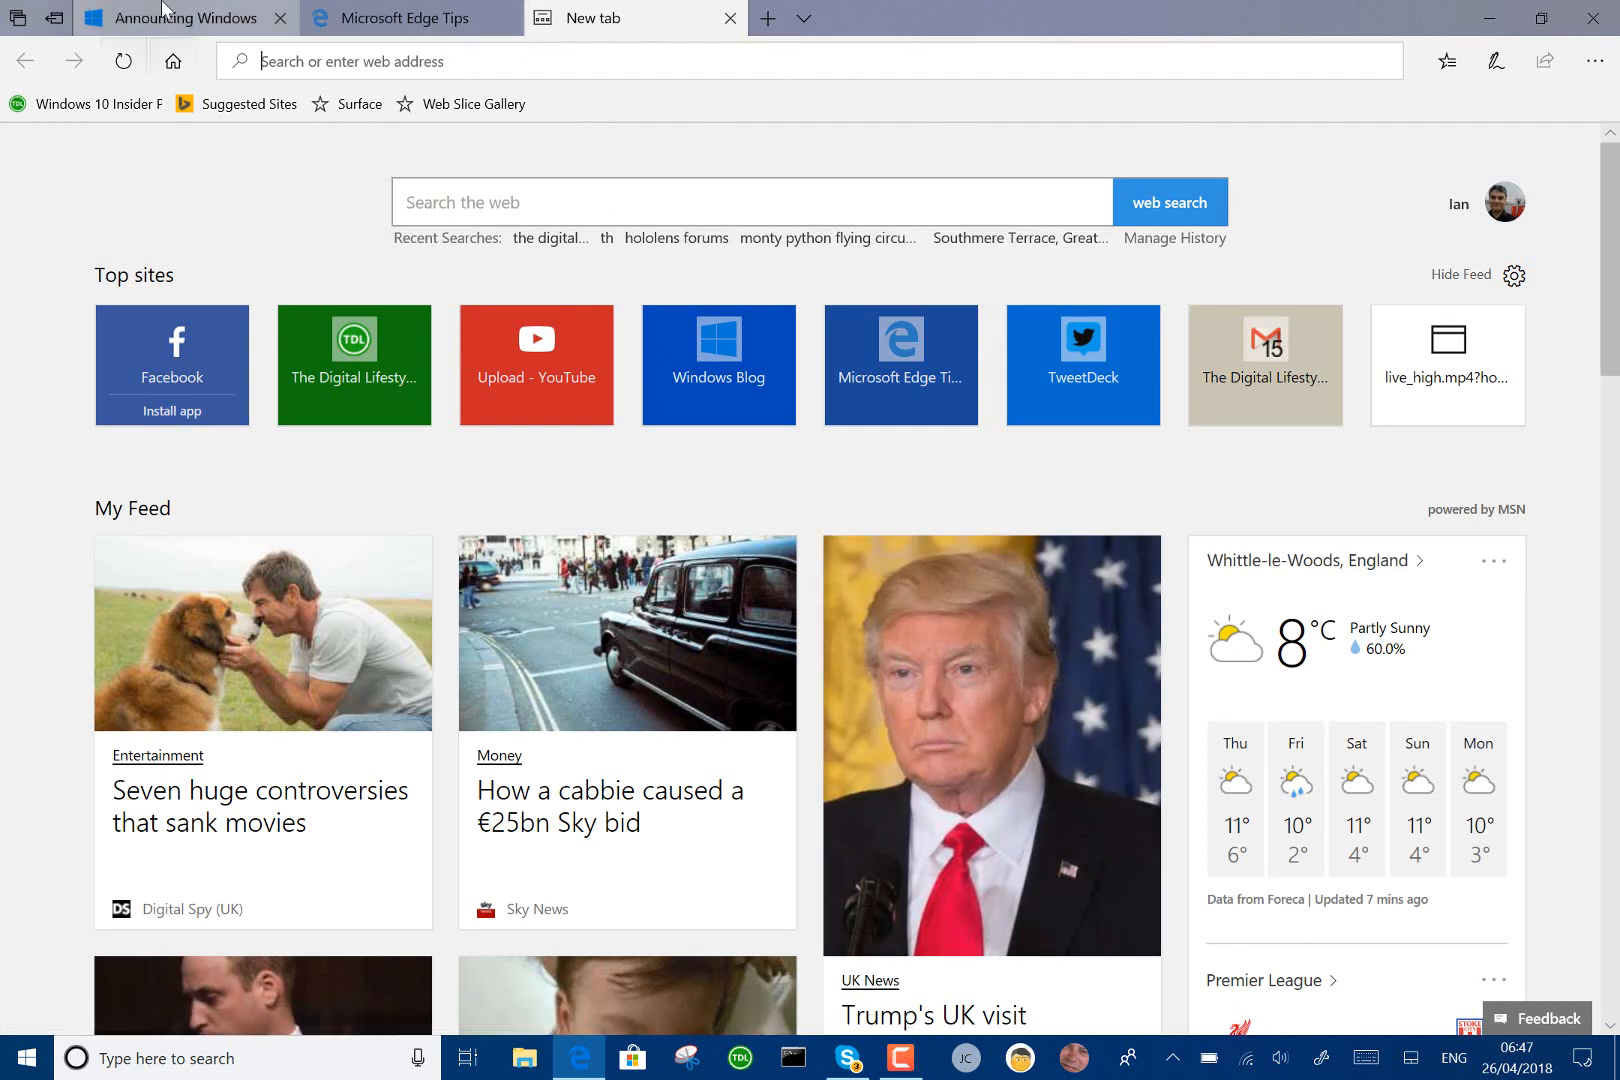
pyautogui.click(180, 18)
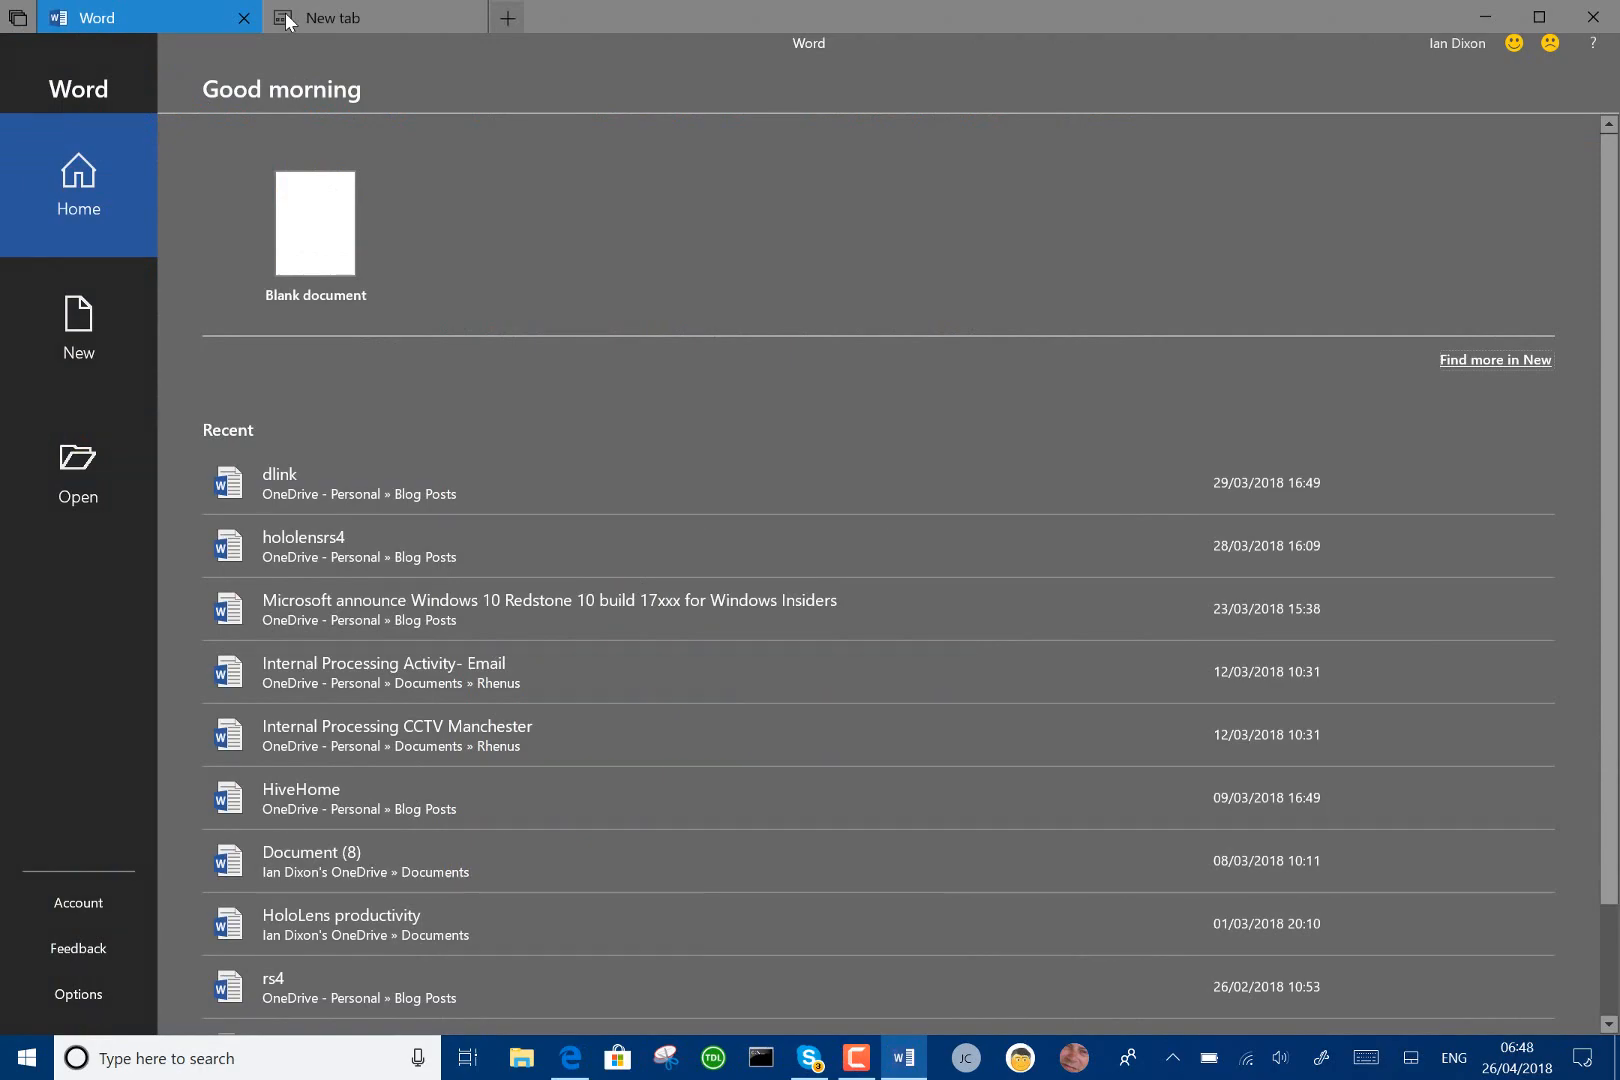
# Step: From the empty tab beside Word, search 'Note' and launch the Notepad desktop app suggestion
pyautogui.click(372, 18)
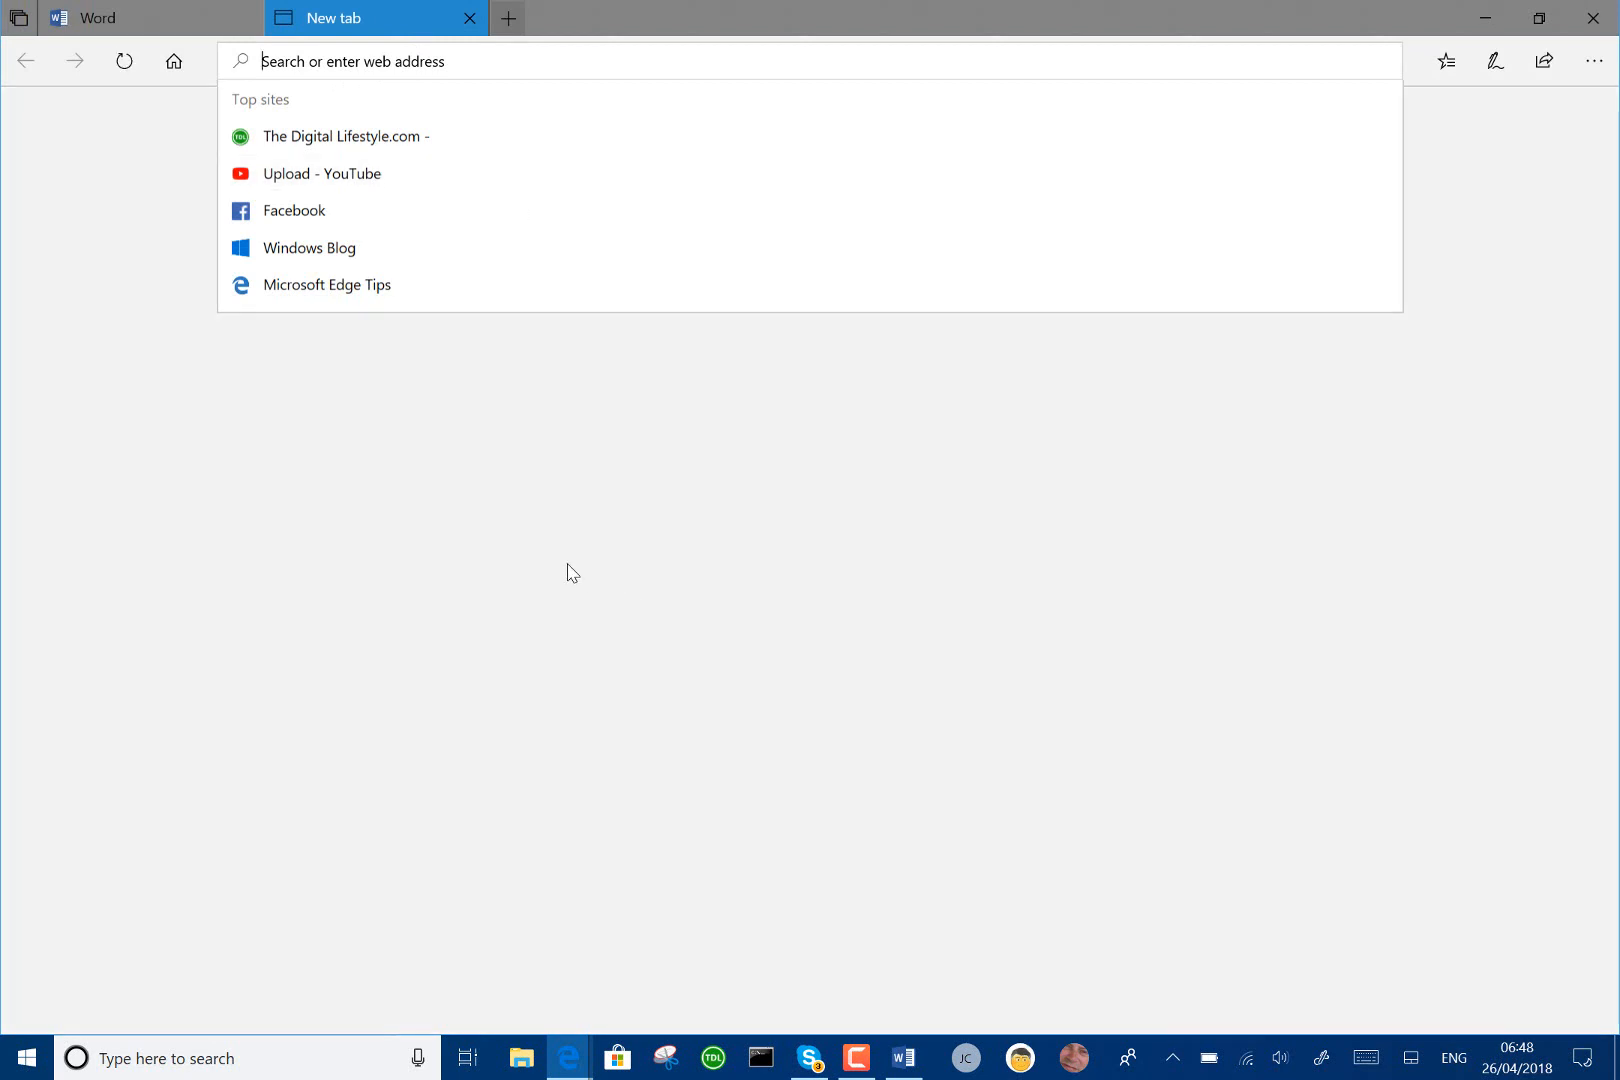
pyautogui.moveTo(348, 732)
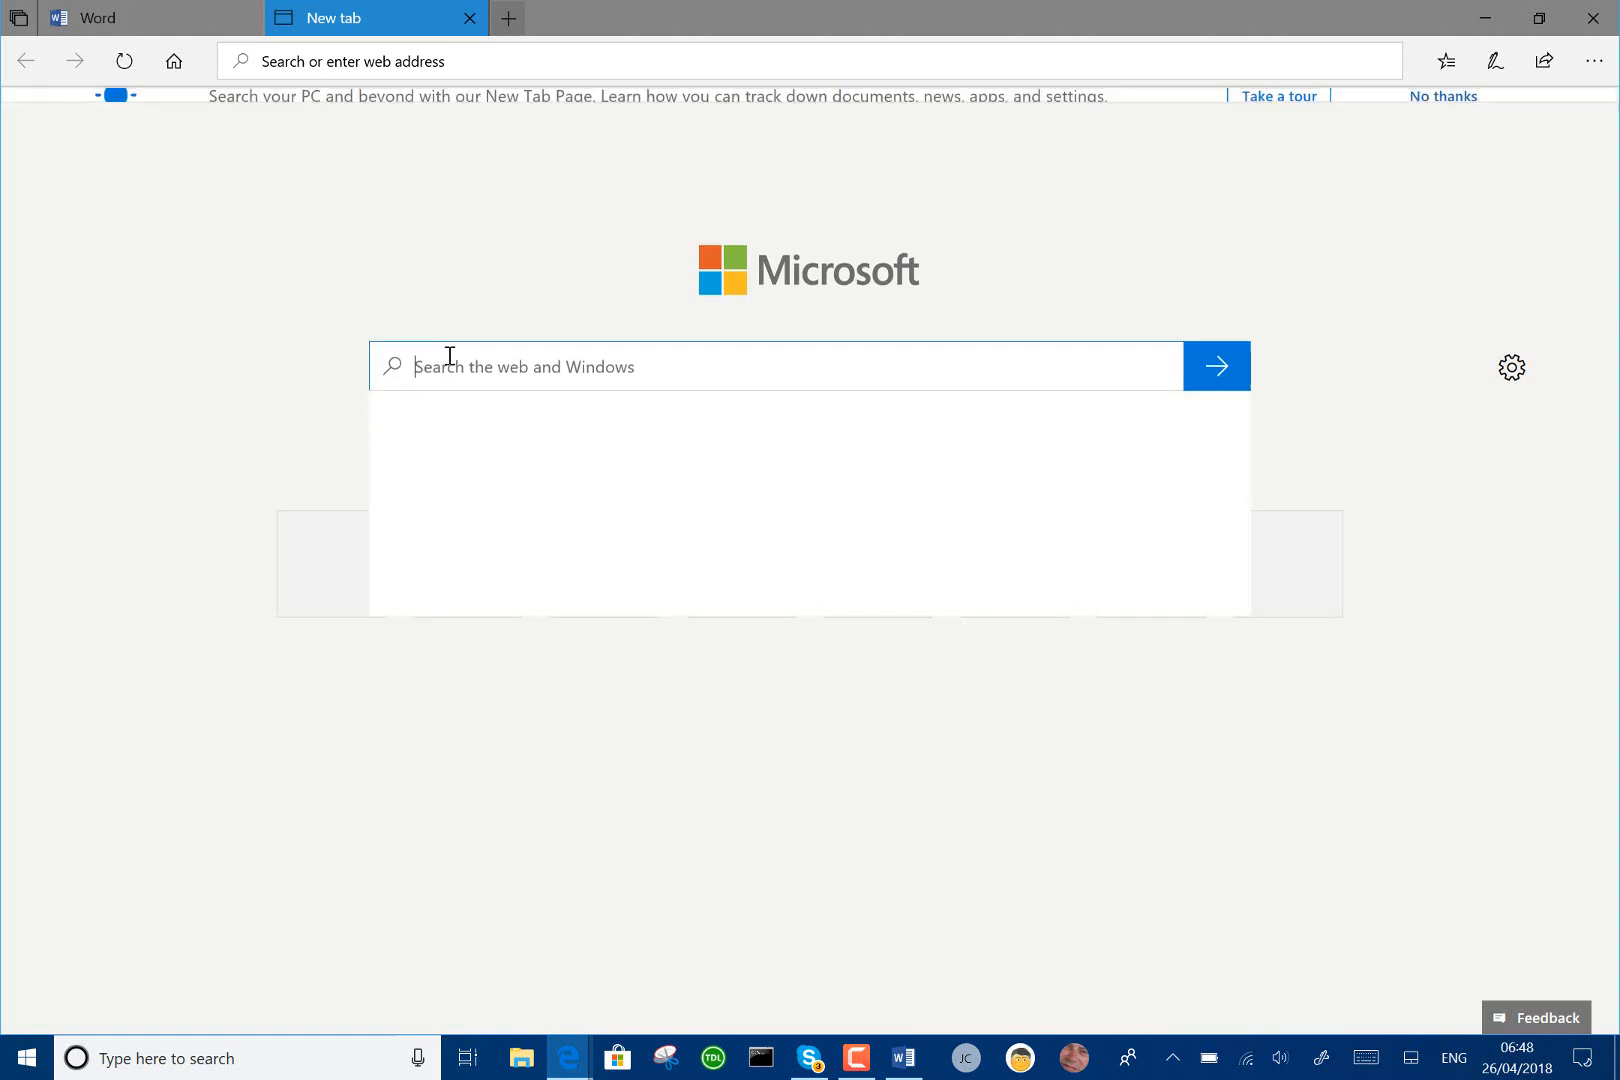
pyautogui.write('Note')
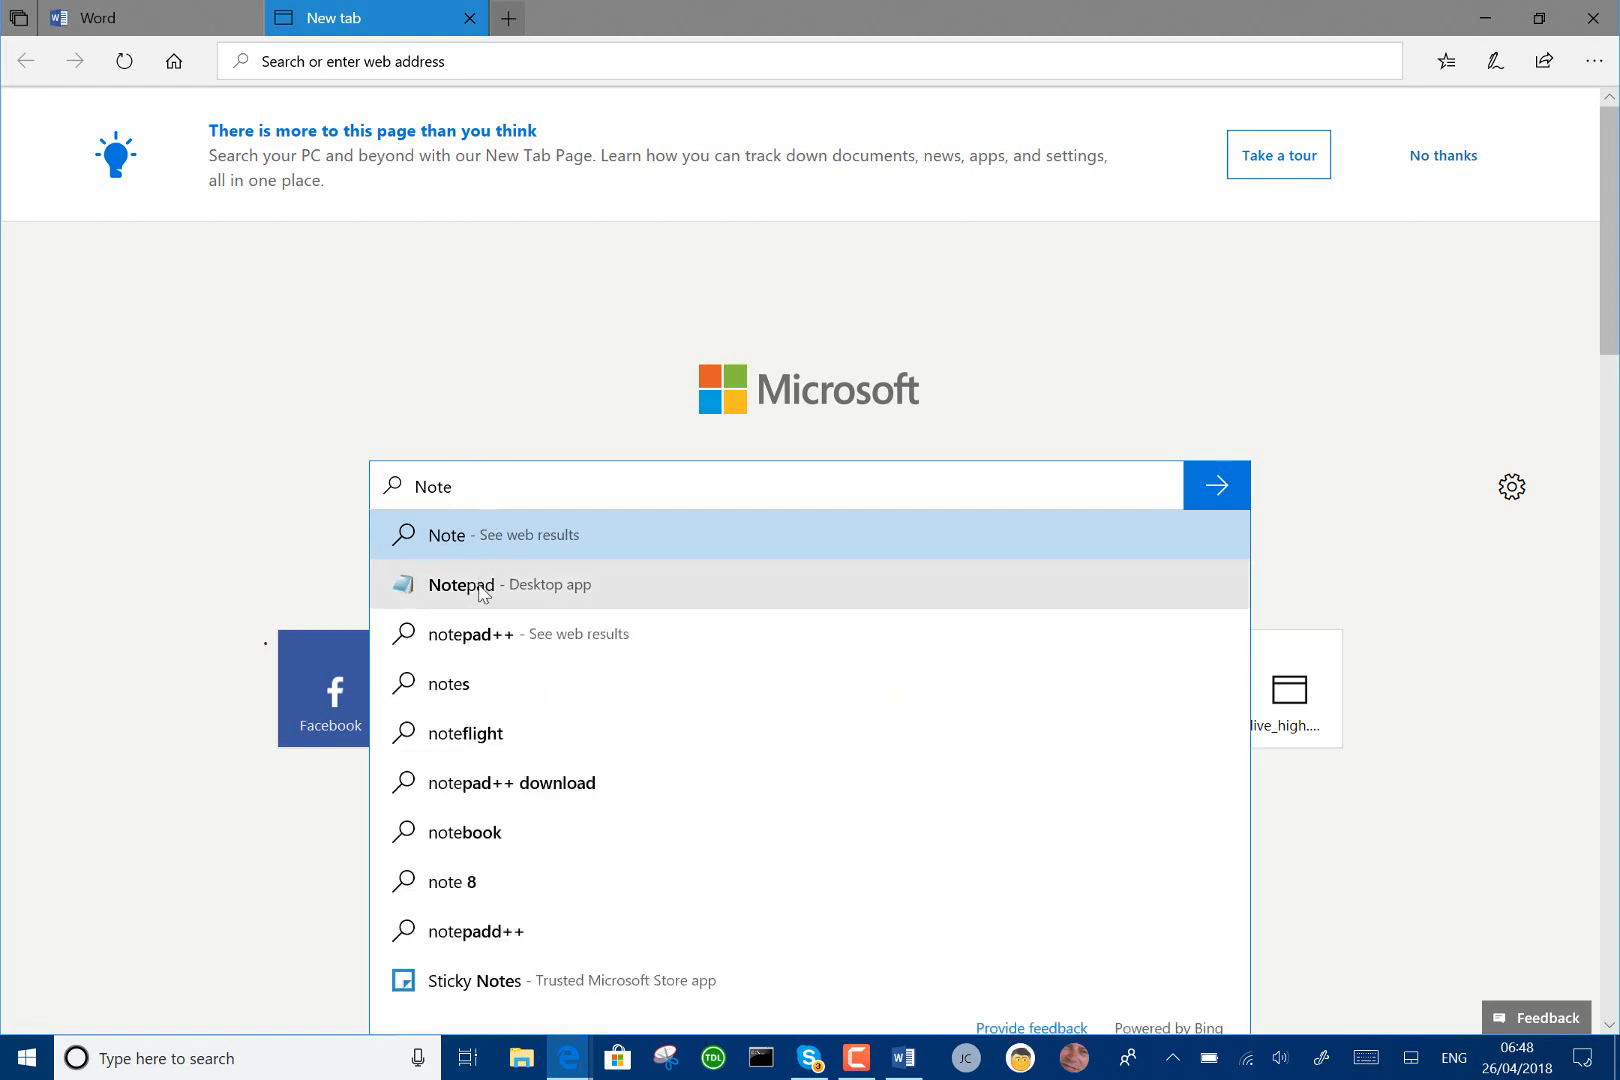
pyautogui.click(460, 584)
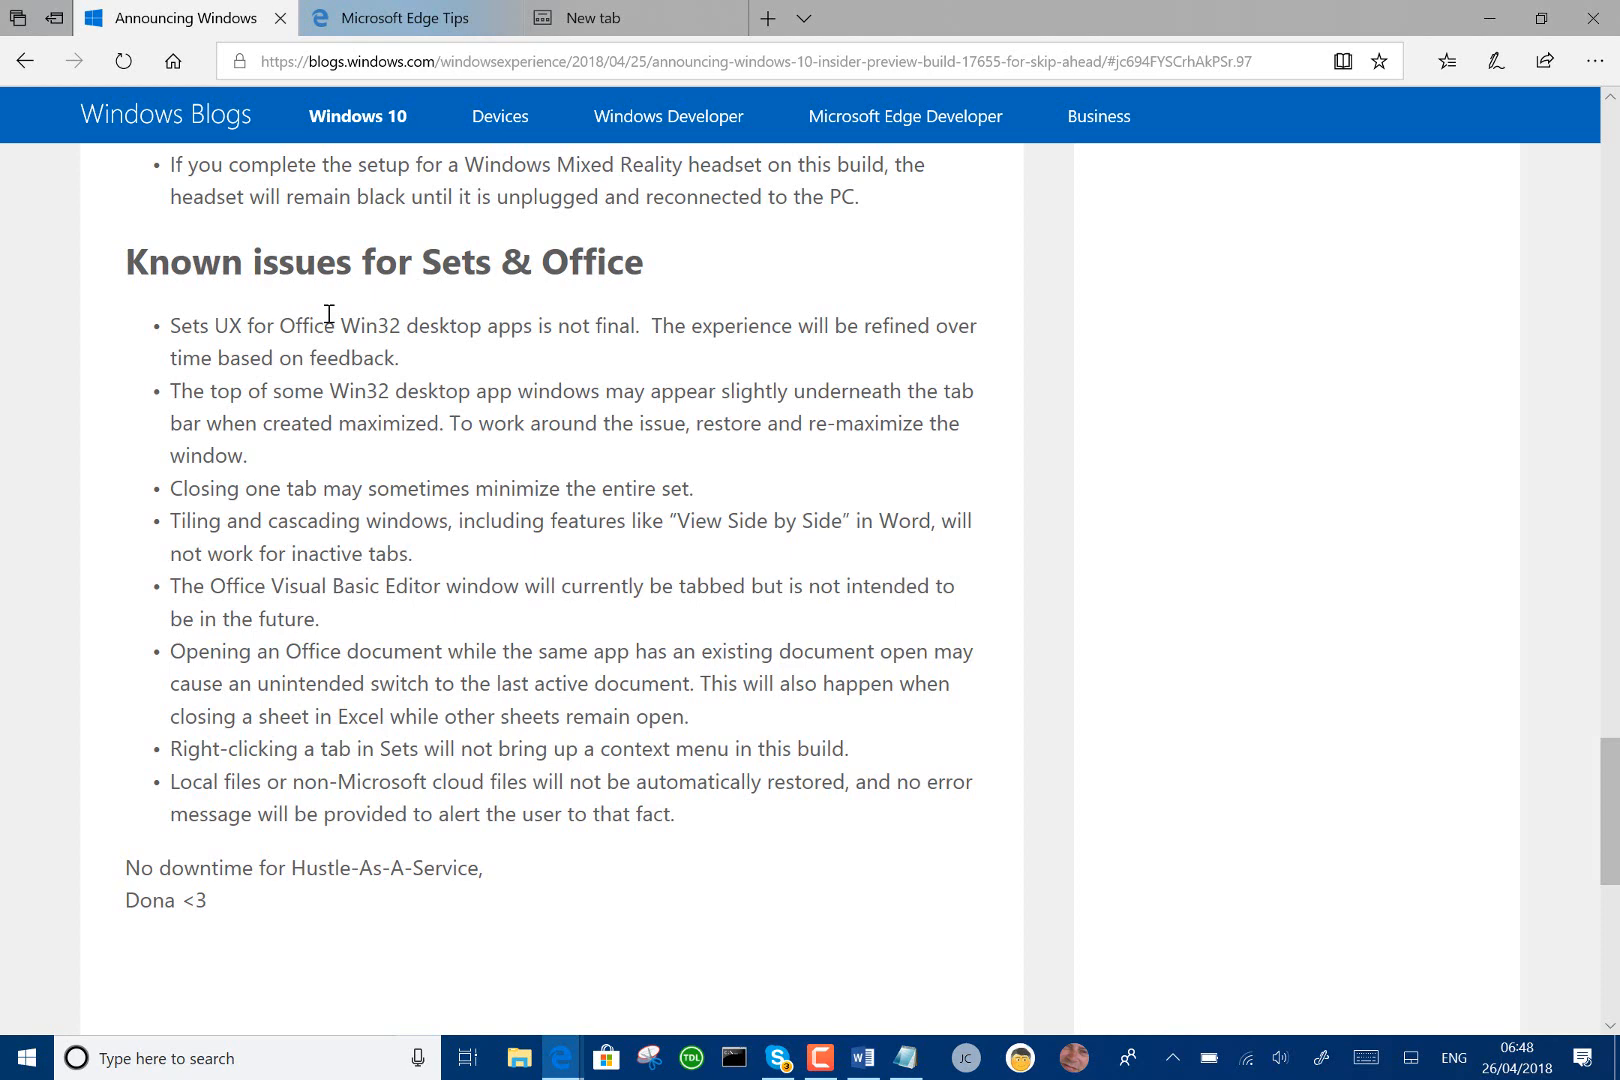
pyautogui.moveTo(430, 328)
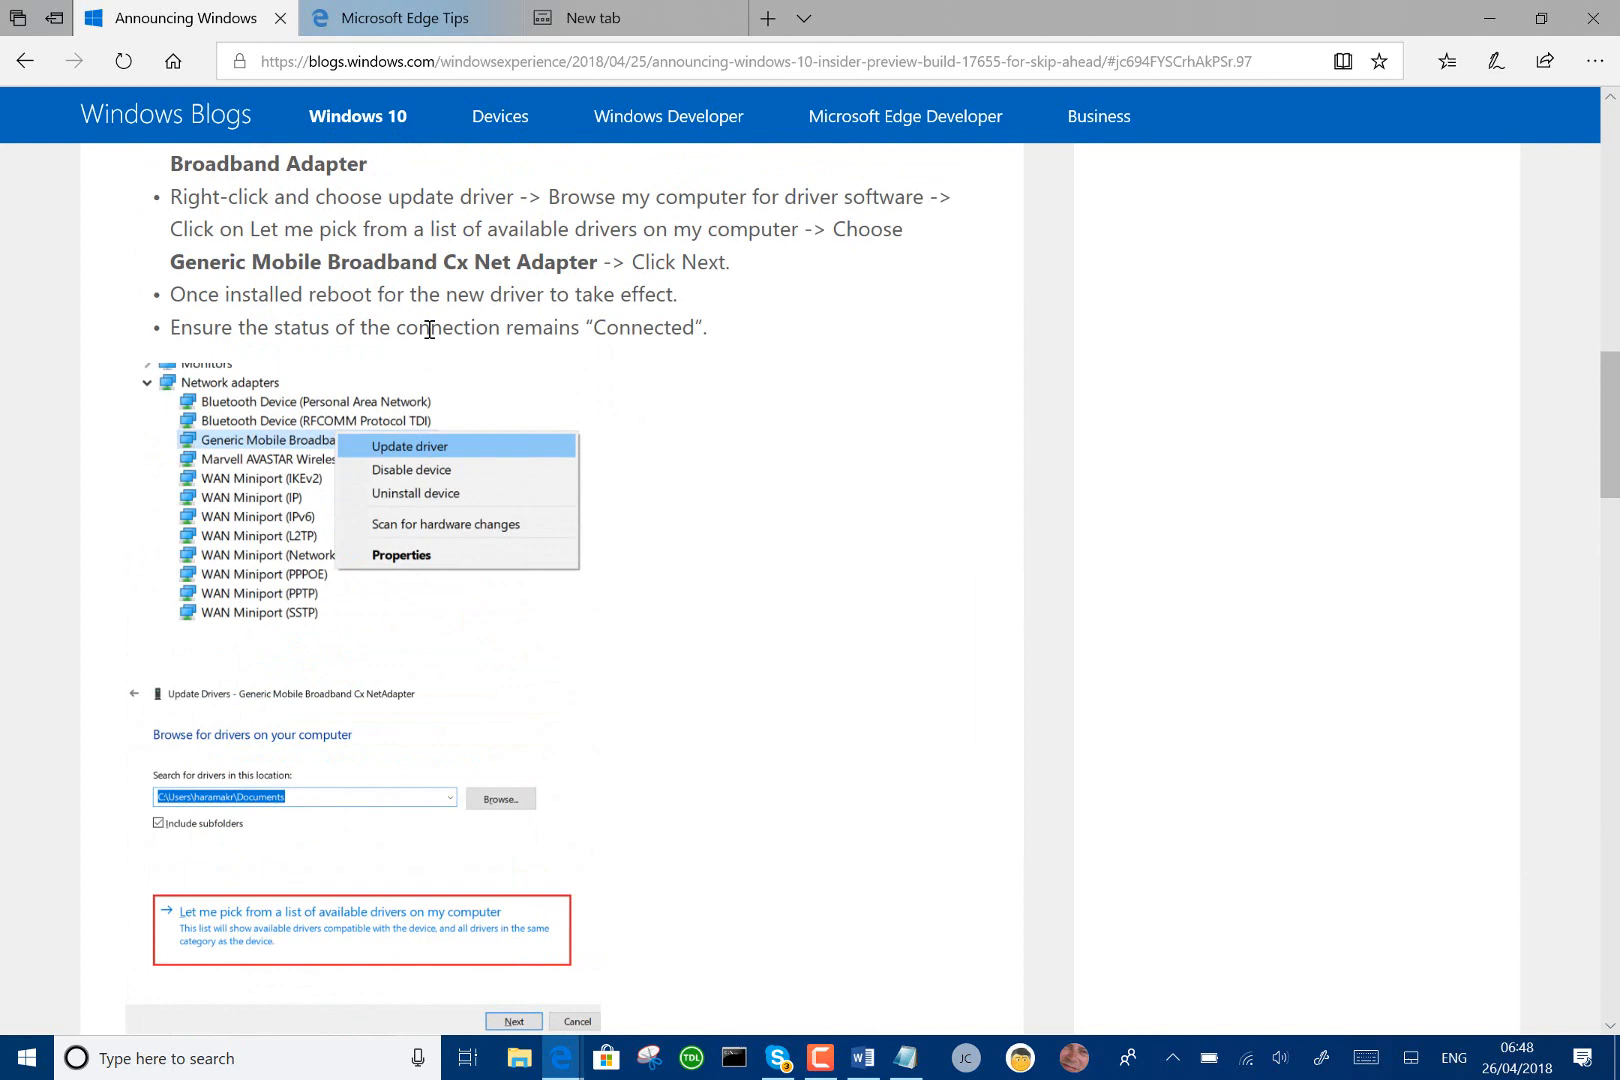
# Step: Scroll the Build 17655 post back toward its top announcement section
pyautogui.scroll(-3)
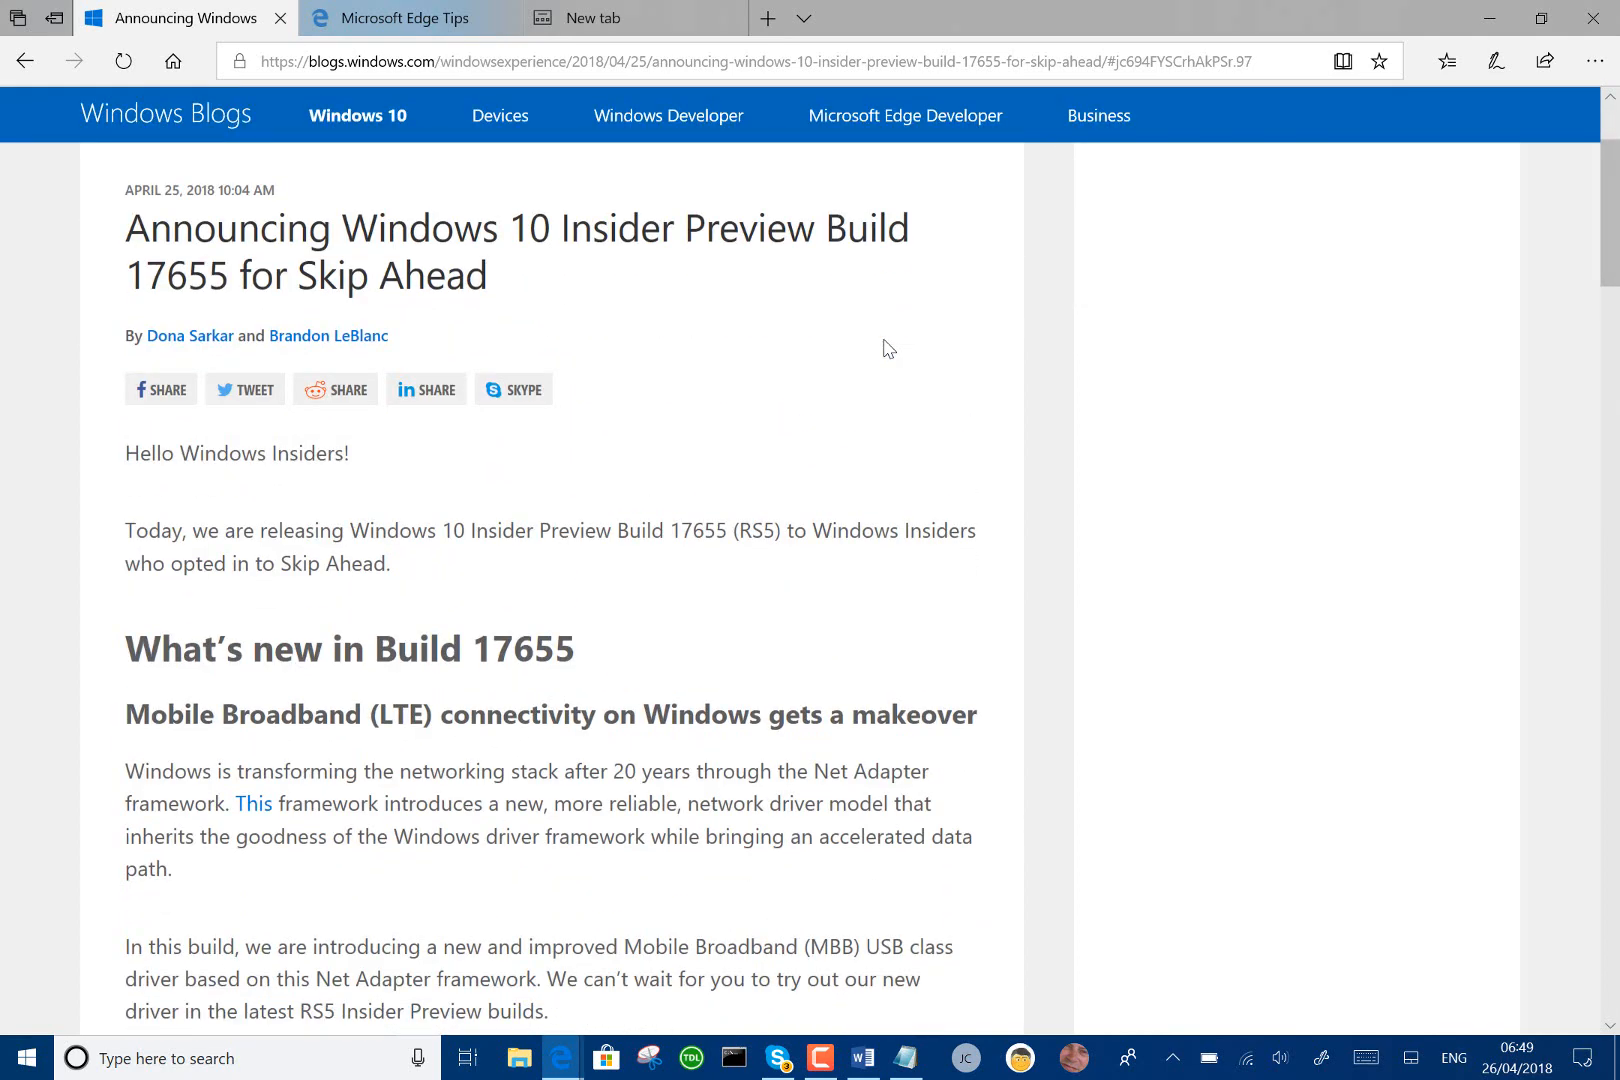
pyautogui.scroll(-3)
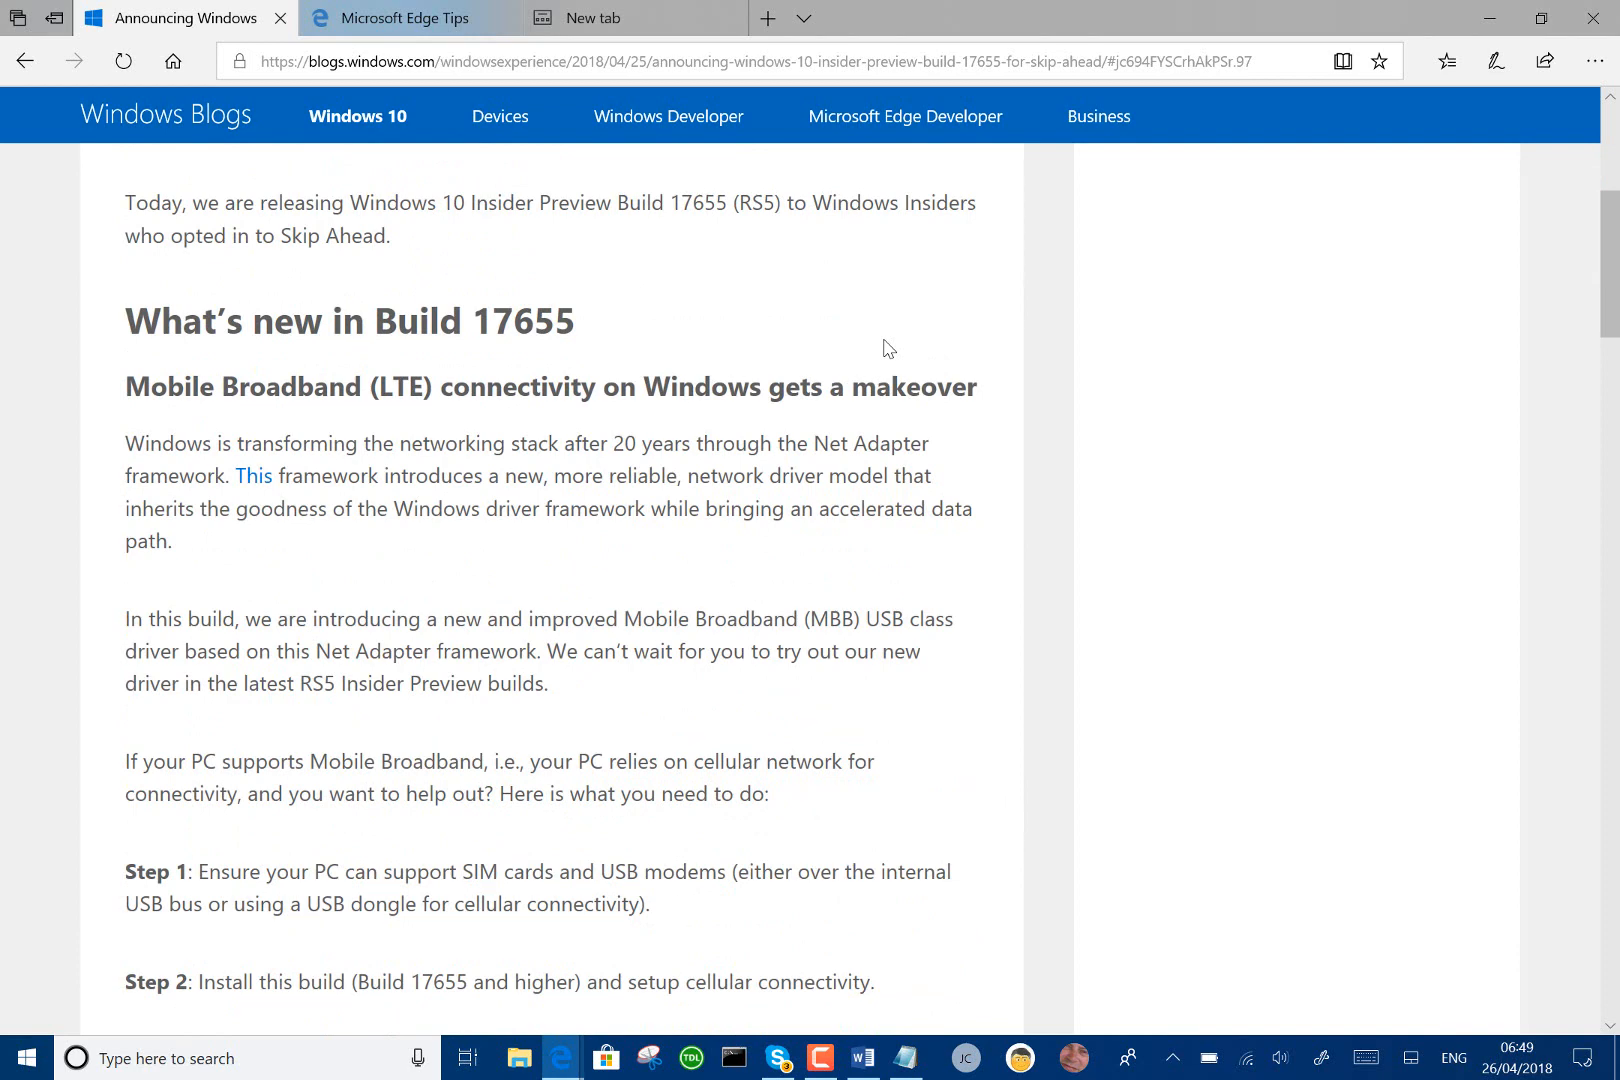
pyautogui.moveTo(854, 556)
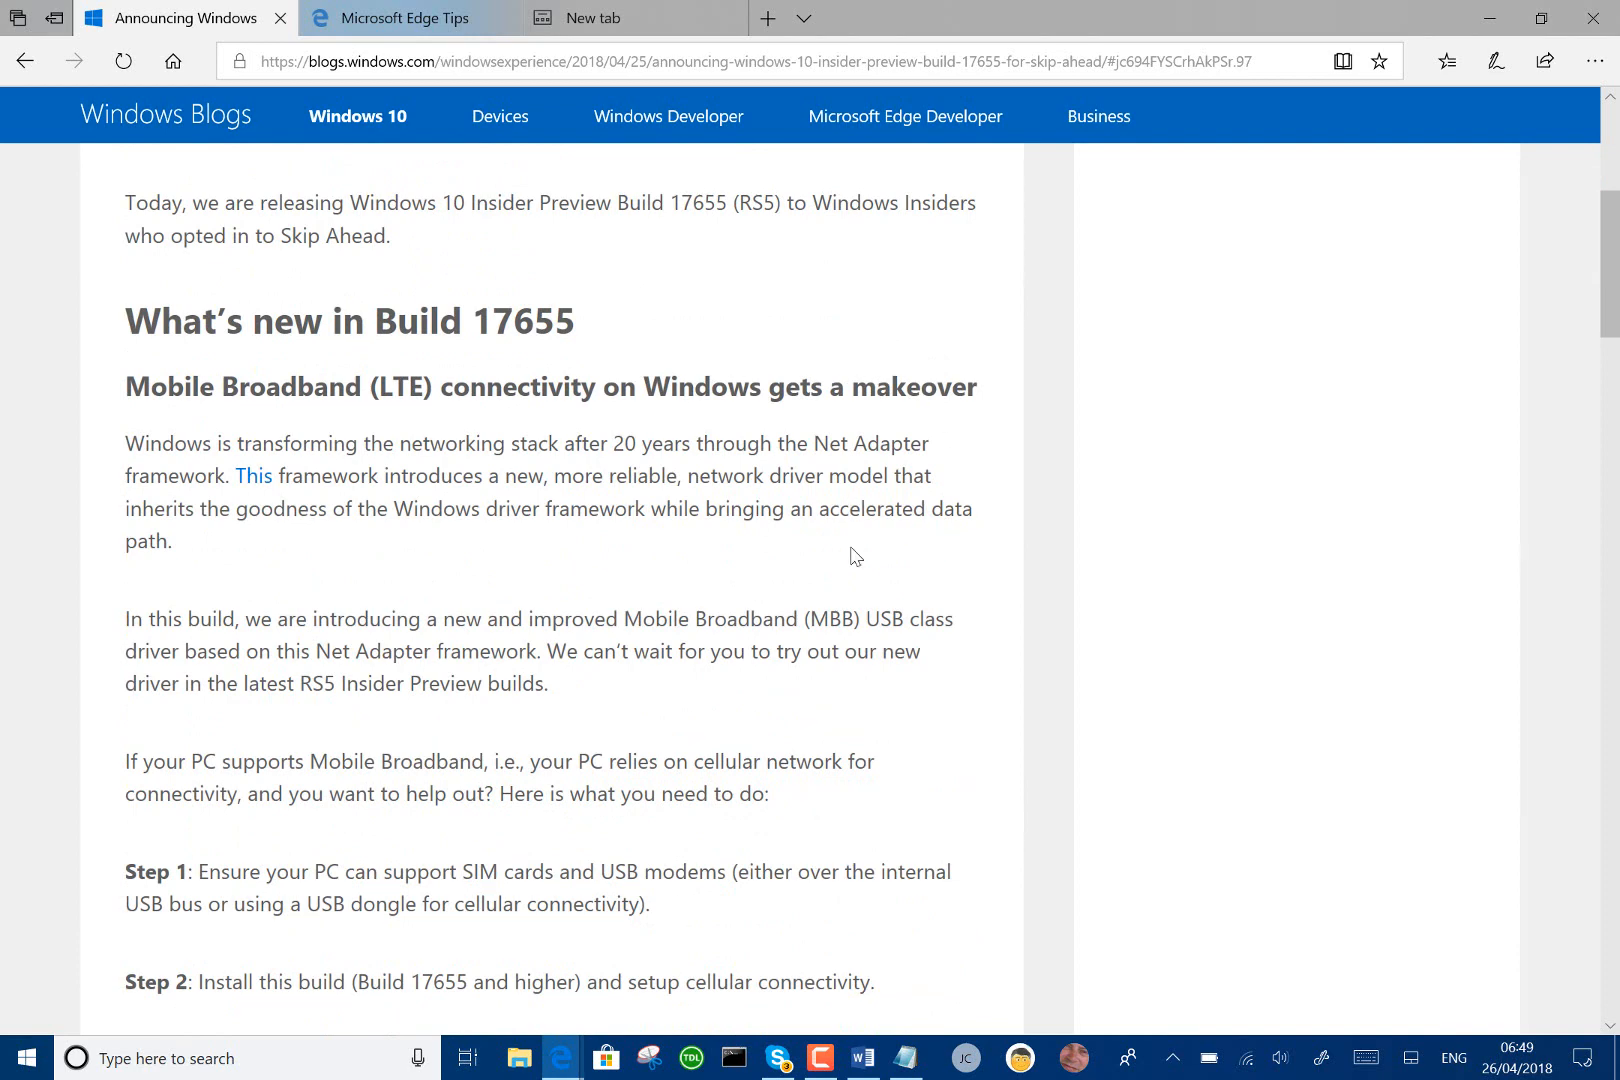